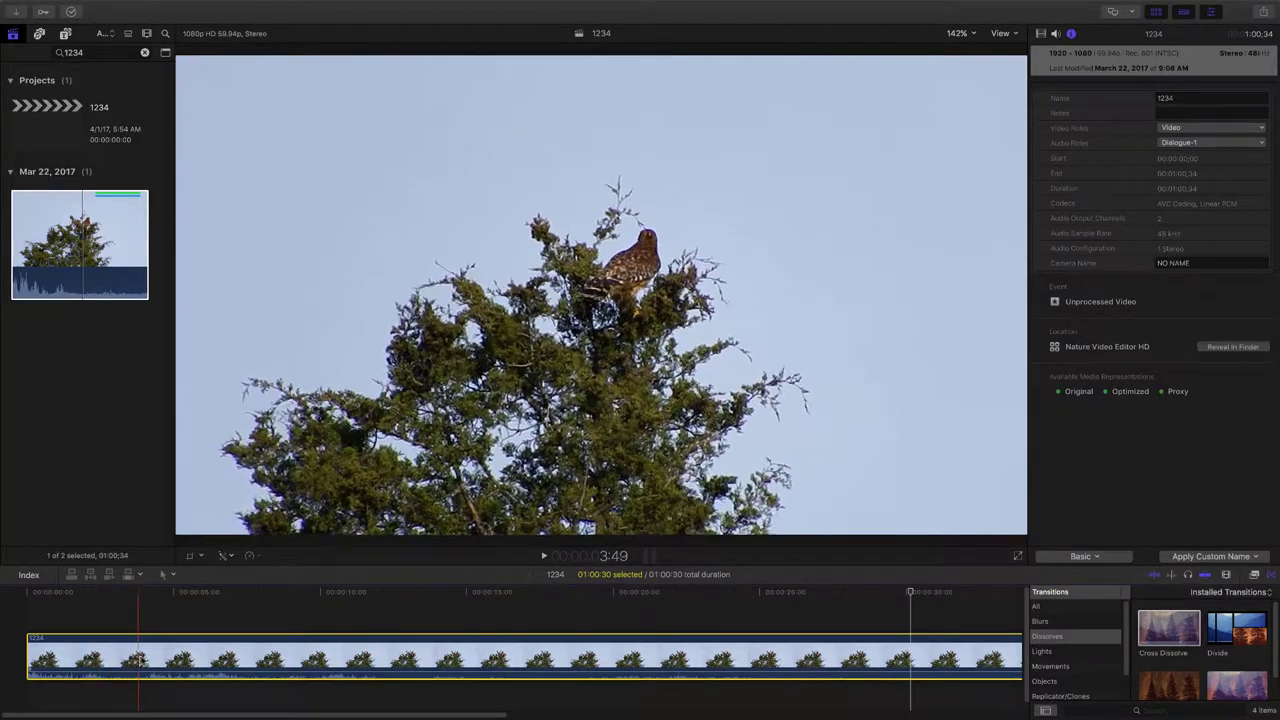
Step: Preview the hawk clip, then blade it near its start into a short opening piece
{"action": "left_click", "coordinate": [225, 660]}
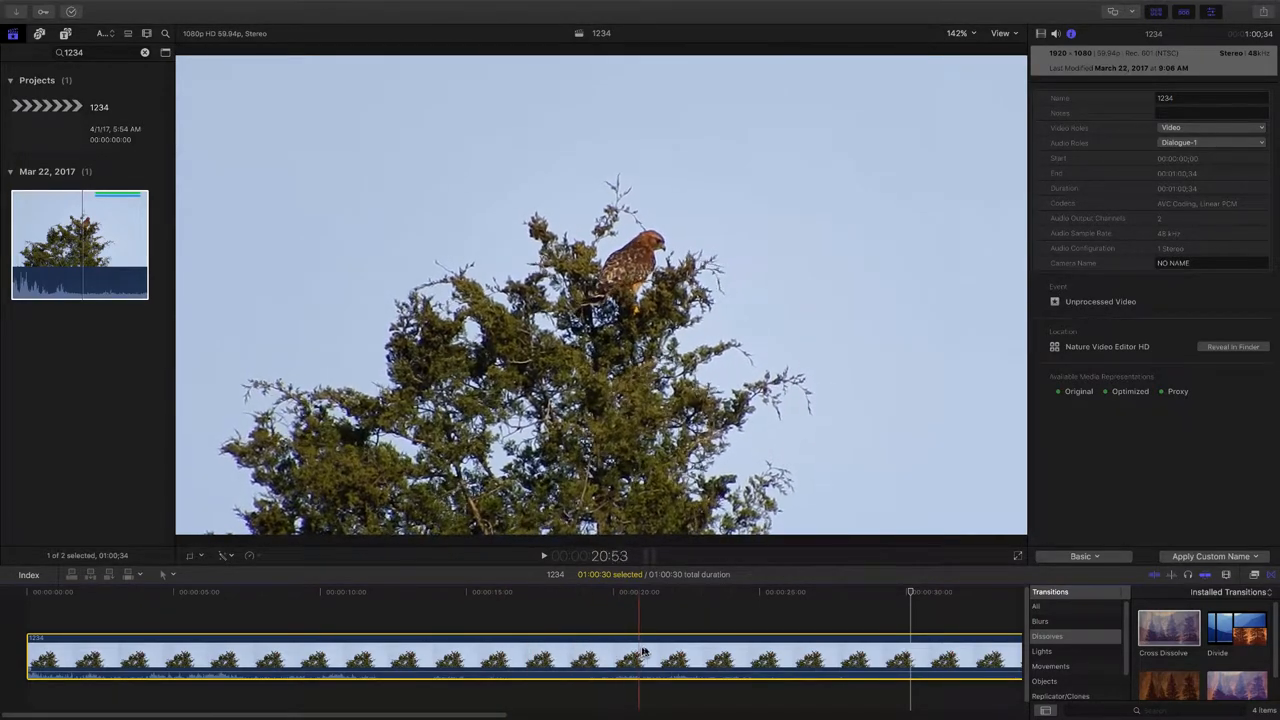
{"action": "left_click", "coordinate": [738, 655]}
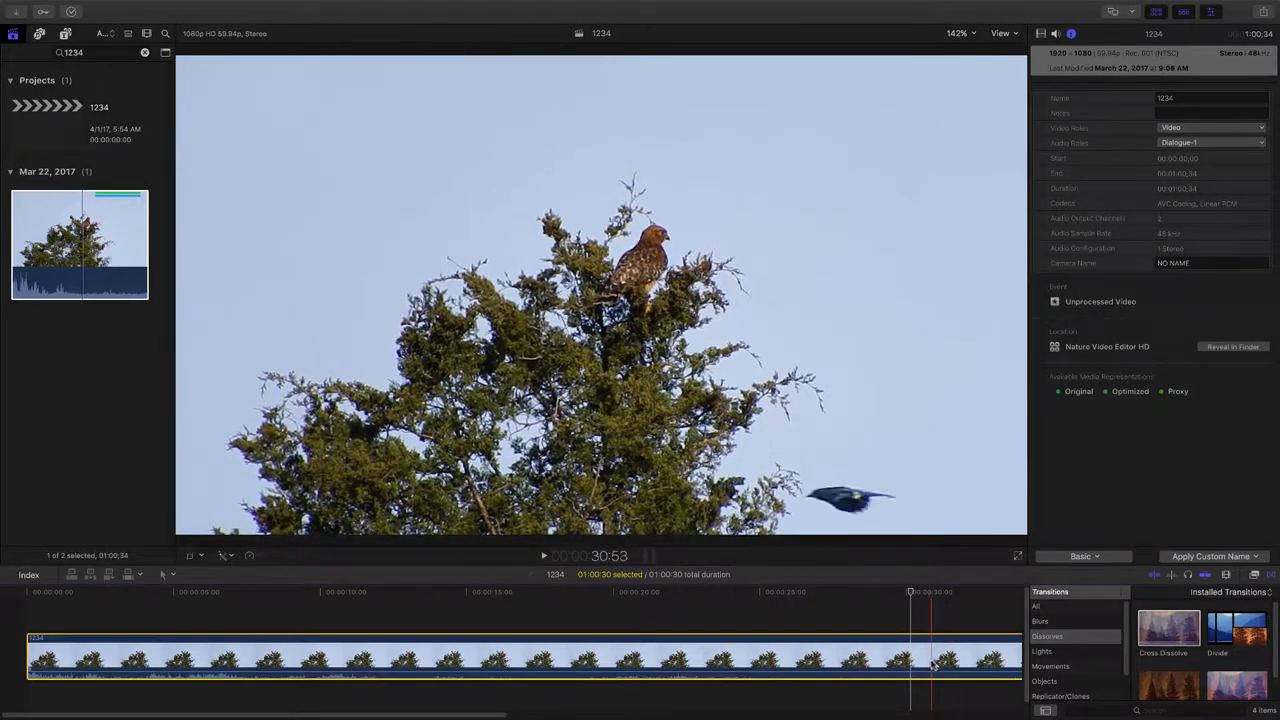
{"action": "left_click", "coordinate": [912, 660]}
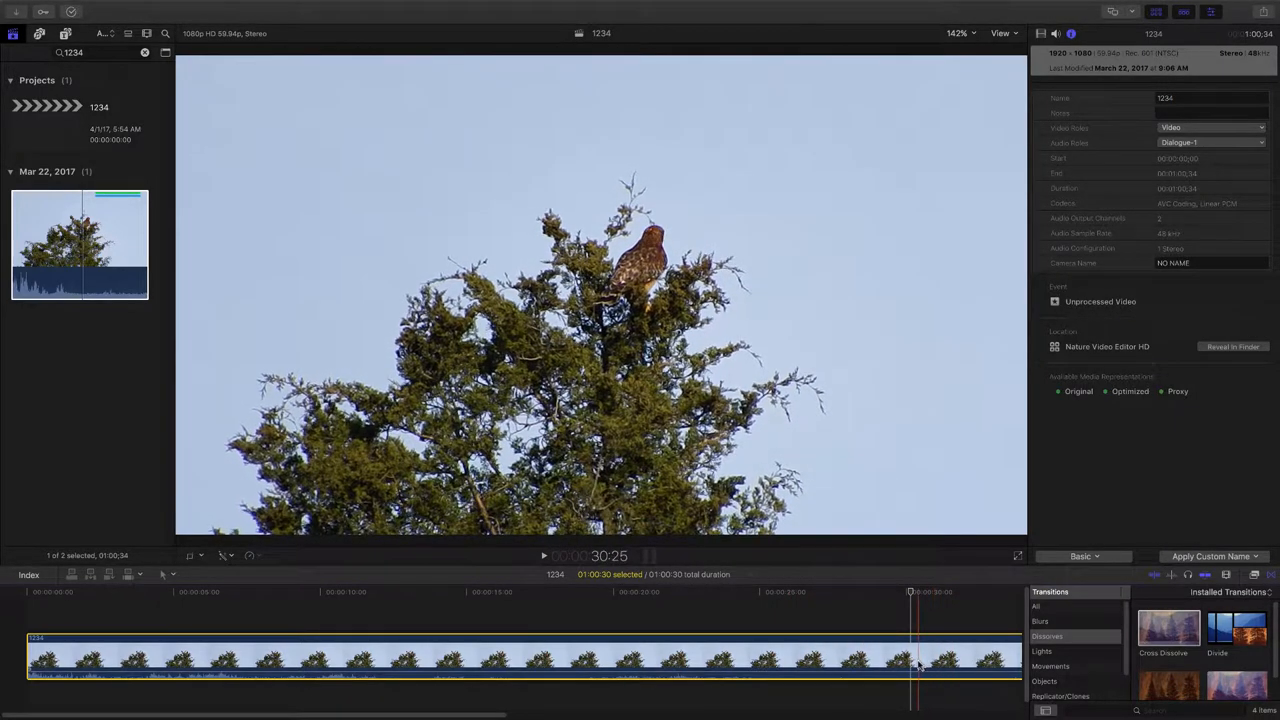
{"action": "left_click", "coordinate": [543, 556]}
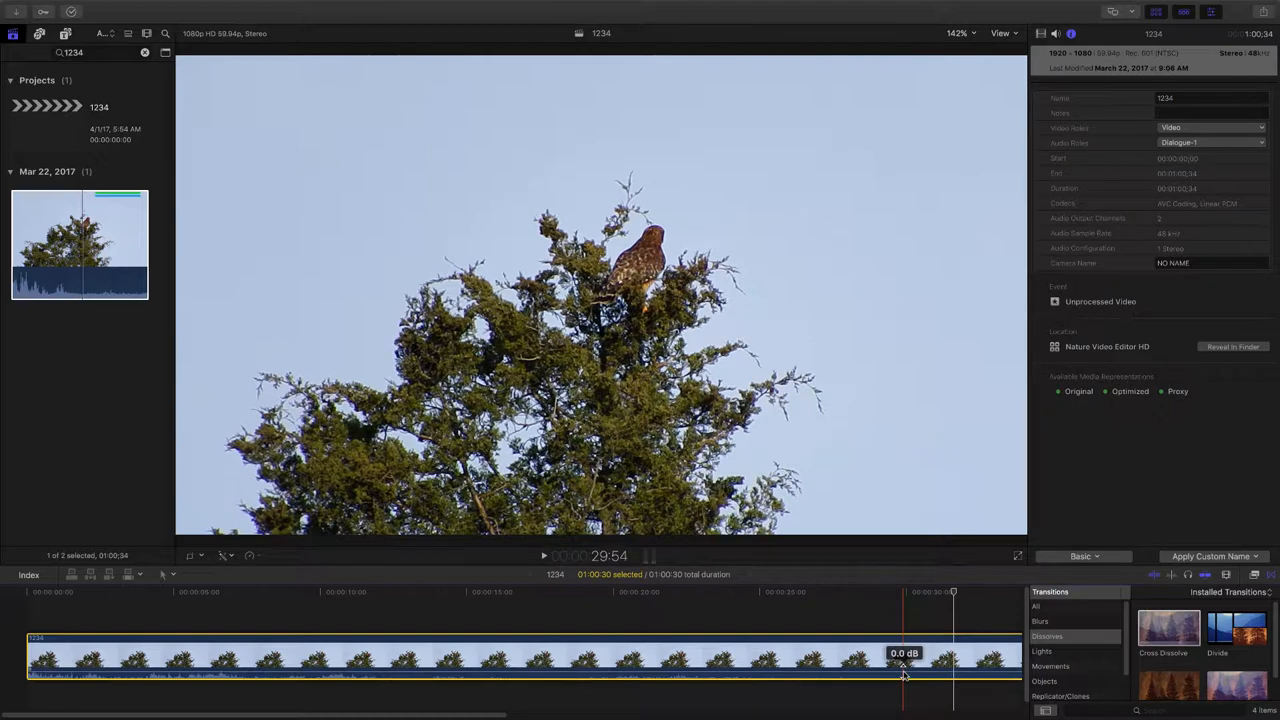
{"action": "mouse_move", "coordinate": [903, 670]}
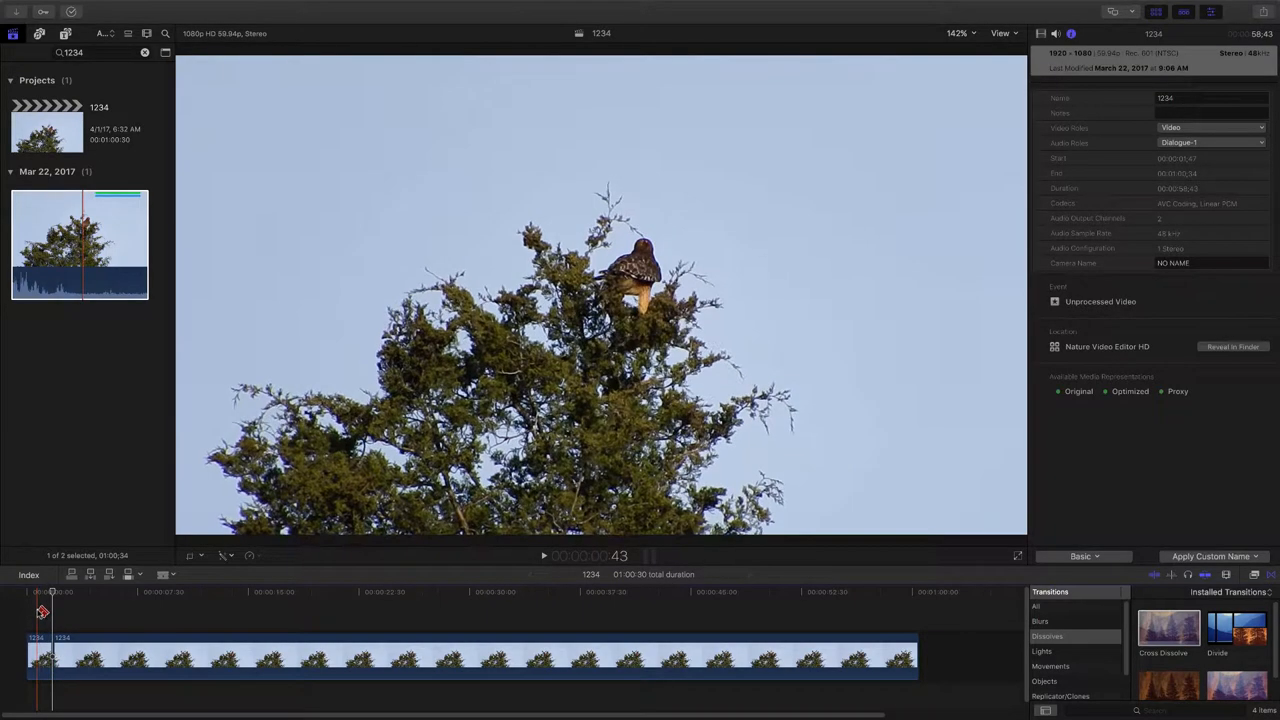
{"action": "left_click", "coordinate": [543, 555]}
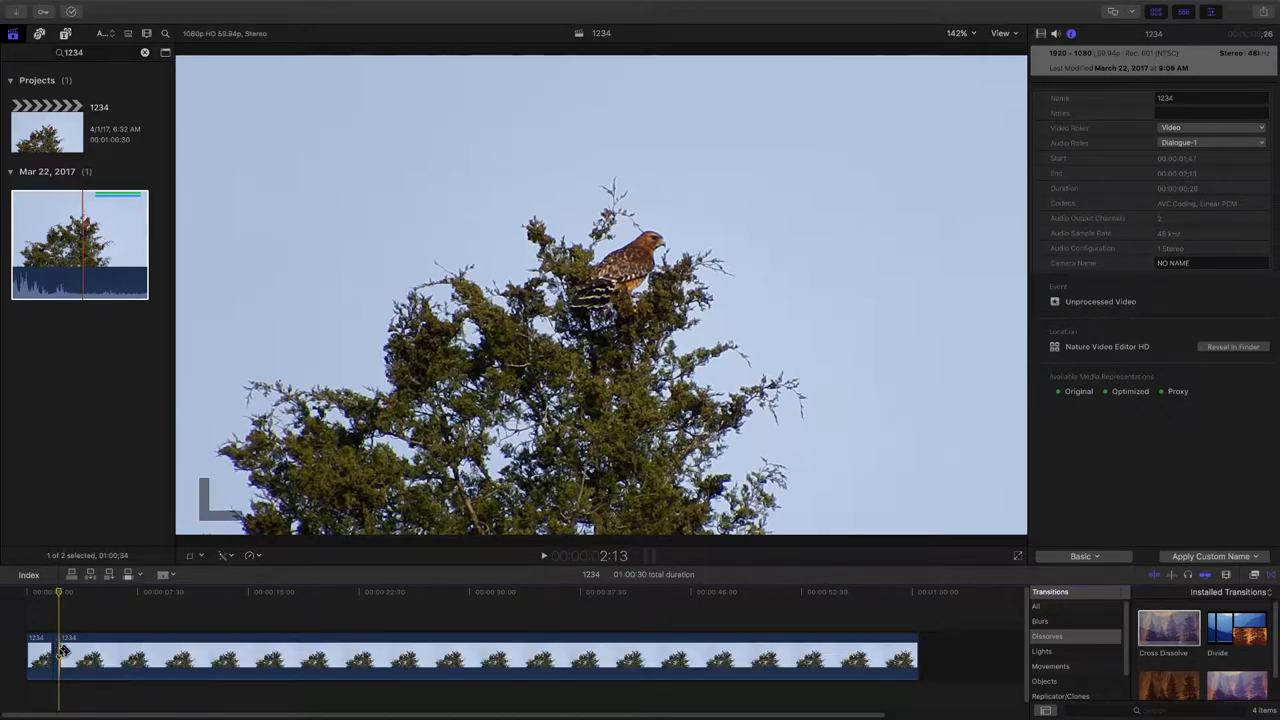
Step: Blade the hawk clip again near the 30-second mark, before the jay arrives
{"action": "left_click", "coordinate": [543, 556]}
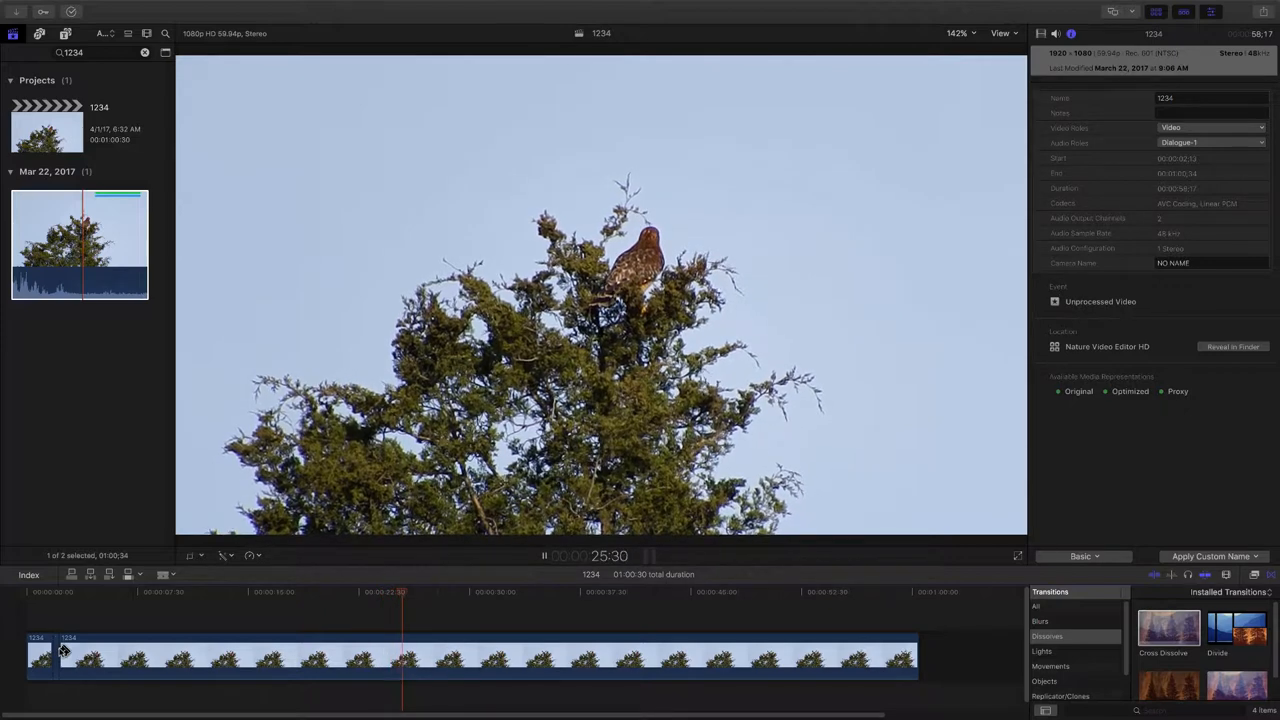
{"action": "left_click", "coordinate": [430, 591]}
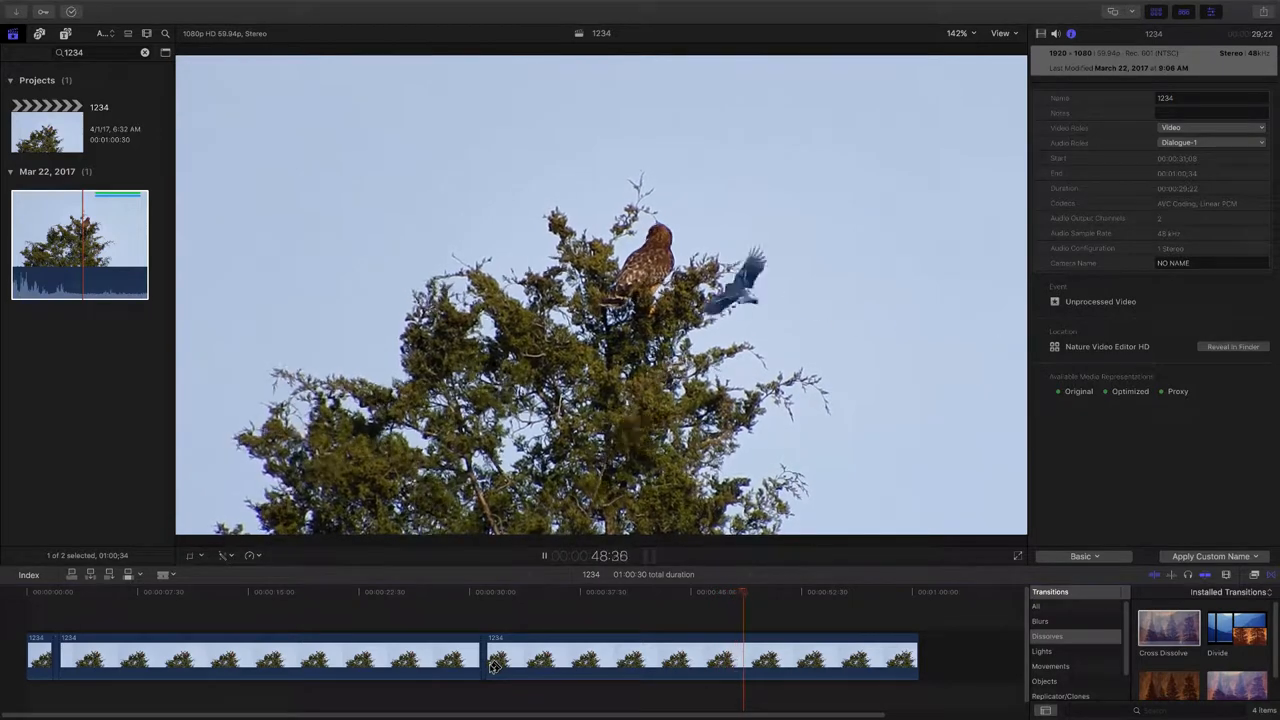
Step: Cut the hawk clip before and after the jay's flyby, near 48 and 50 seconds
{"action": "left_click", "coordinate": [543, 556]}
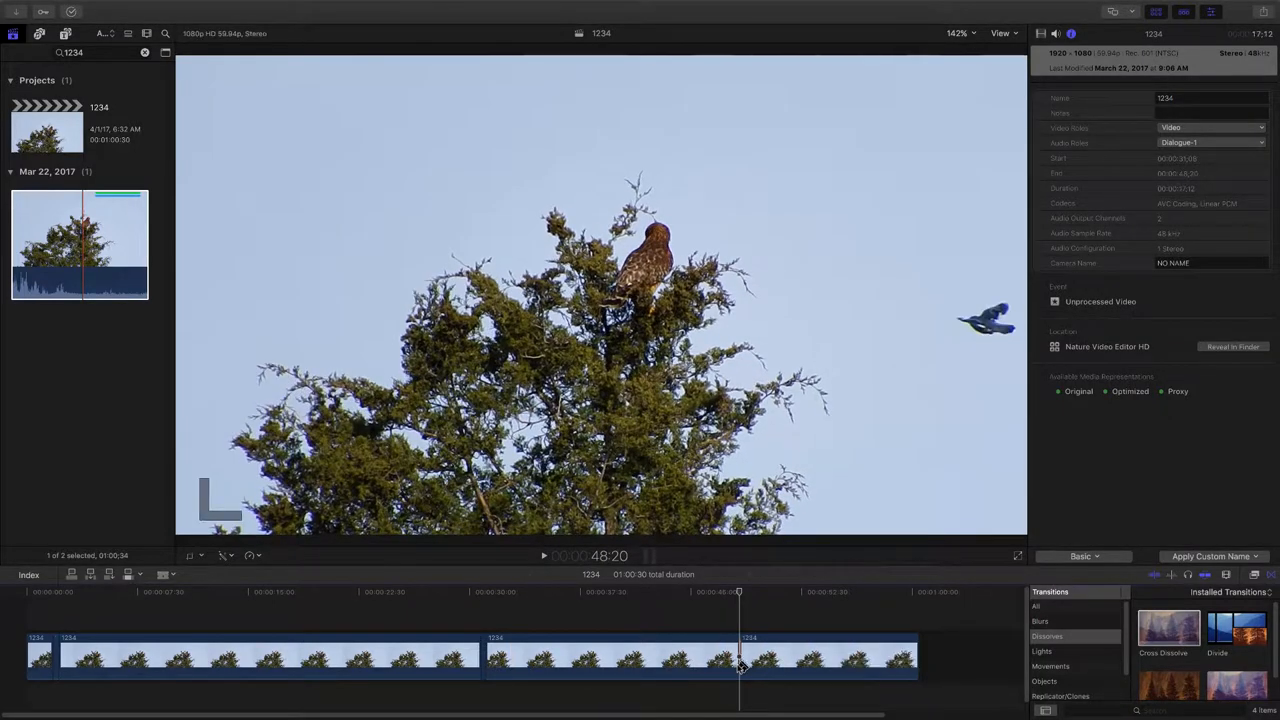
{"action": "left_click", "coordinate": [543, 556]}
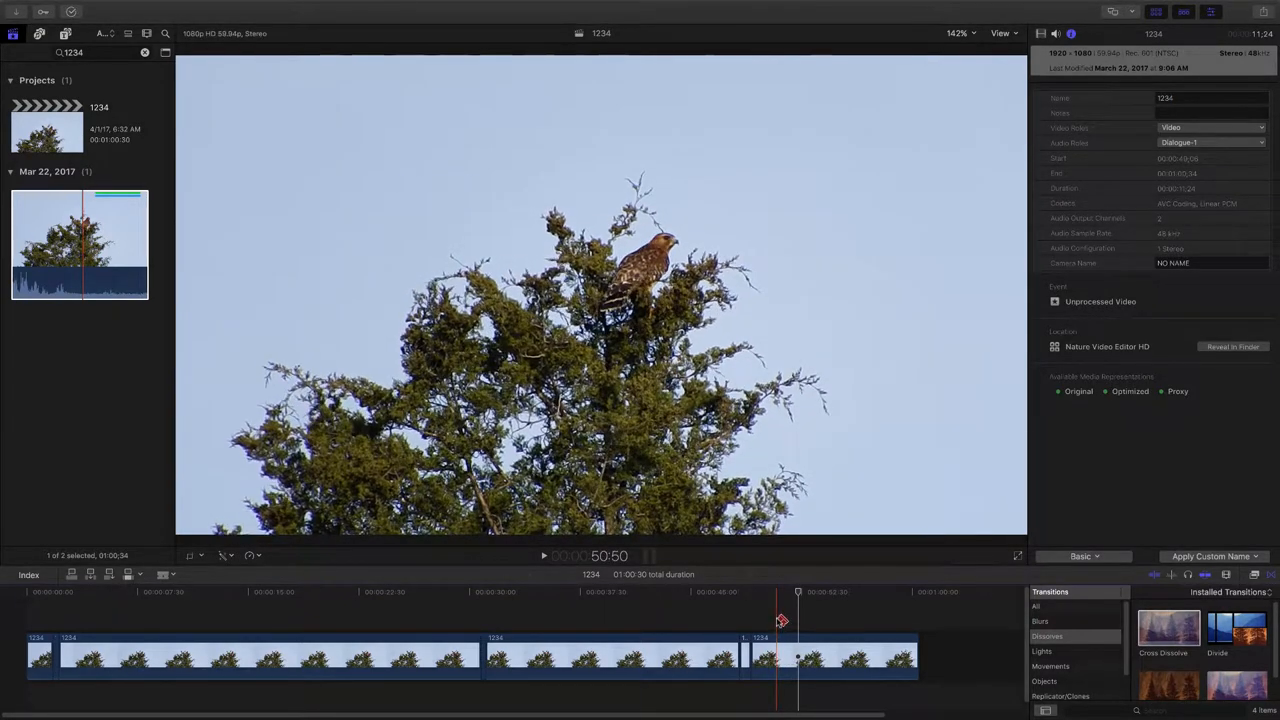
{"action": "left_click", "coordinate": [544, 556]}
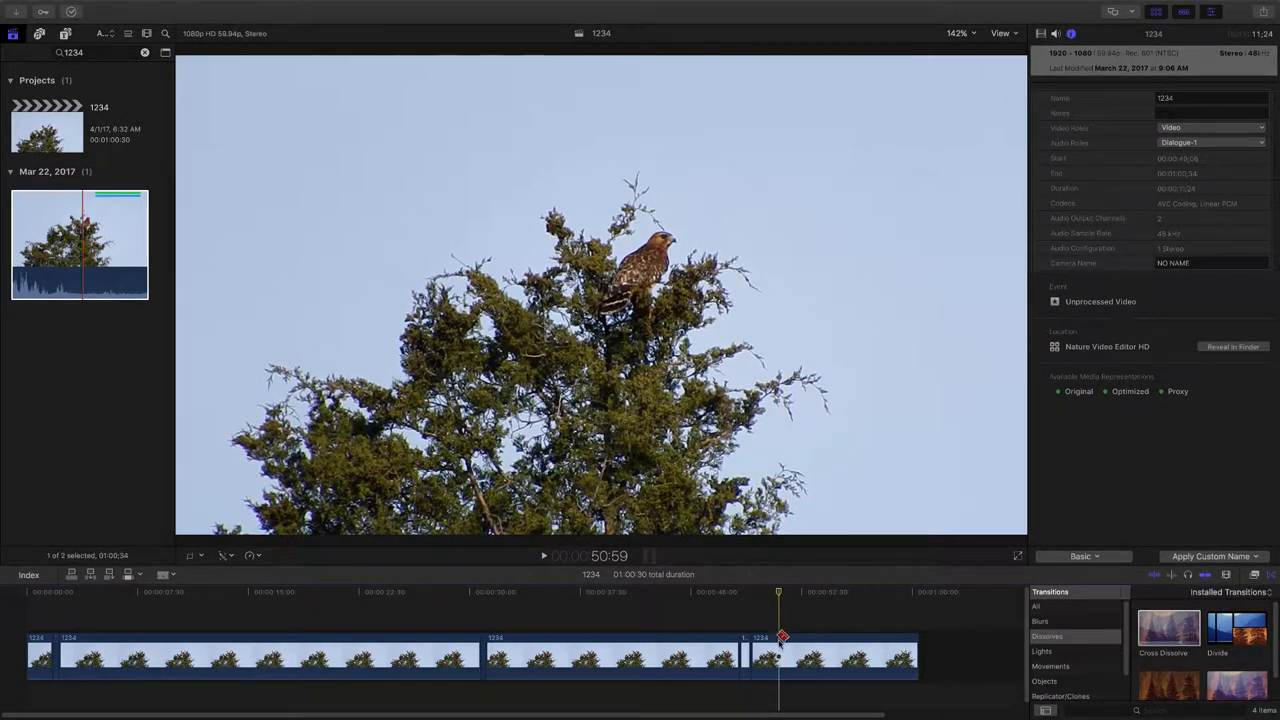
Step: Blade the empty-tree footage between roughly 52 and 58 seconds into short pieces
{"action": "left_click_drag", "start_coordinate": [778, 655], "coordinate": [780, 655]}
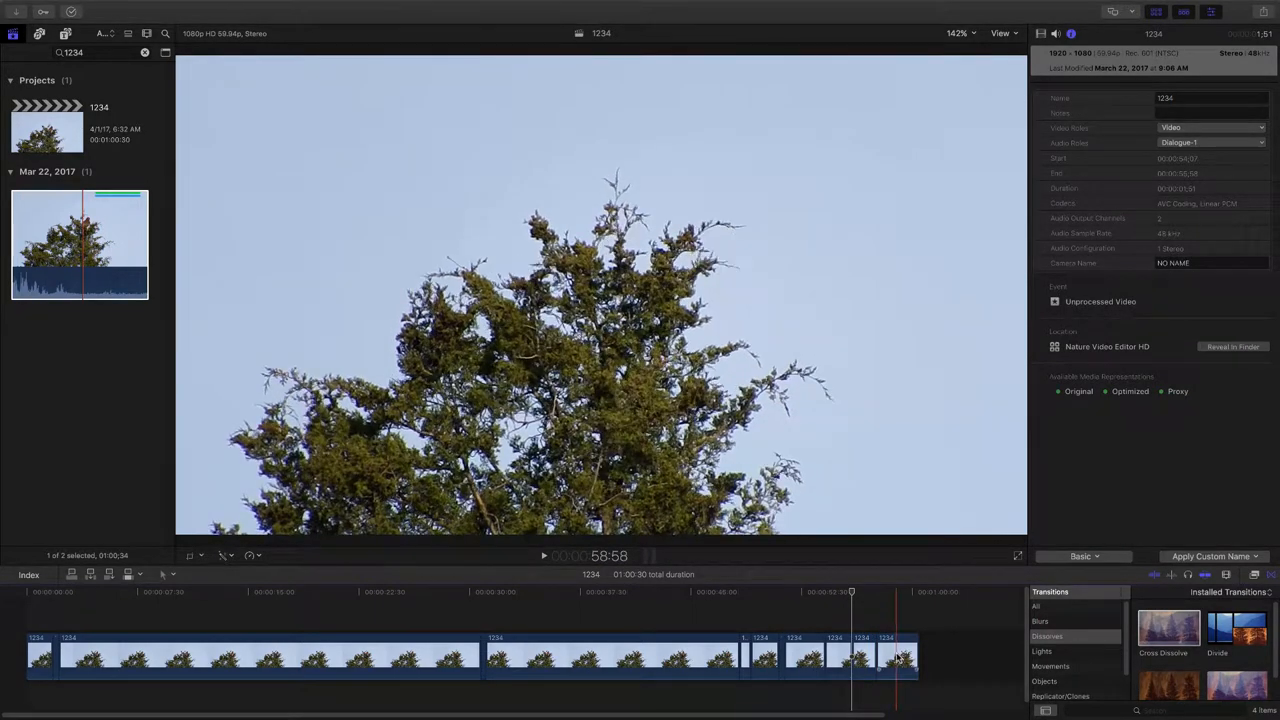
Step: Delete the empty-tree tail pieces and leftover slivers, keeping about seven seconds of flyby
{"action": "left_click", "coordinate": [895, 655]}
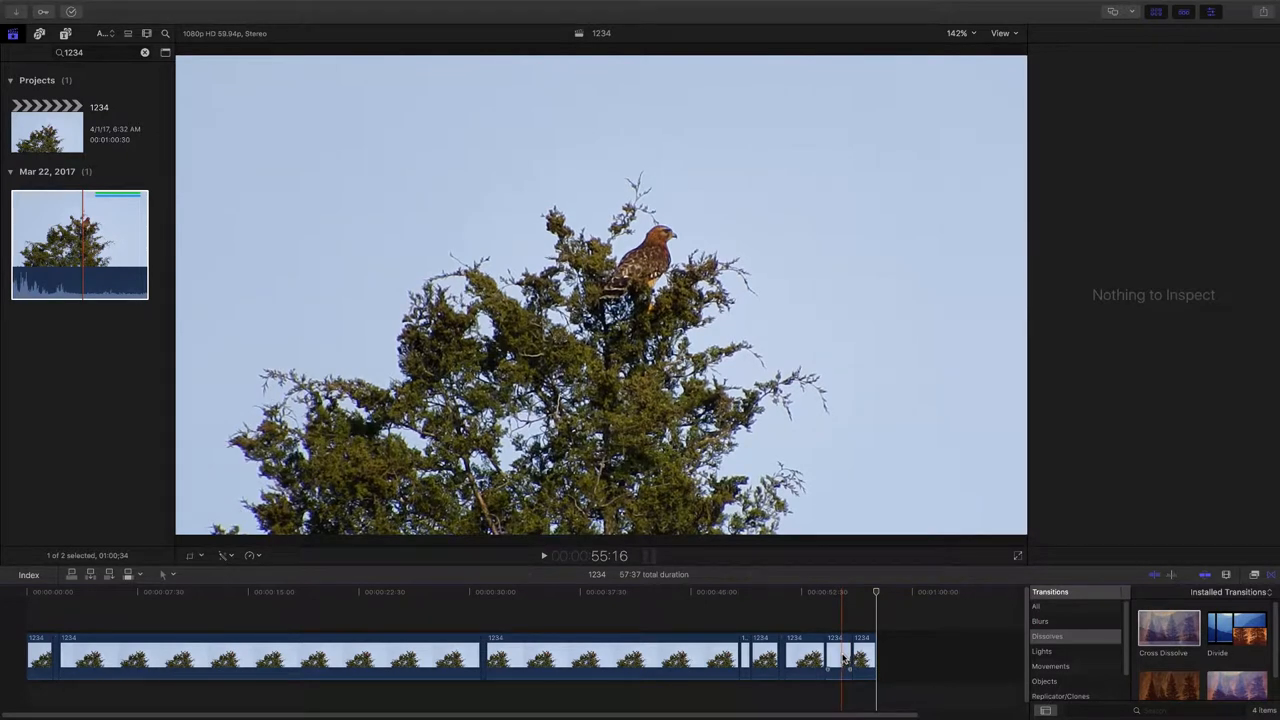
{"action": "left_click", "coordinate": [838, 657]}
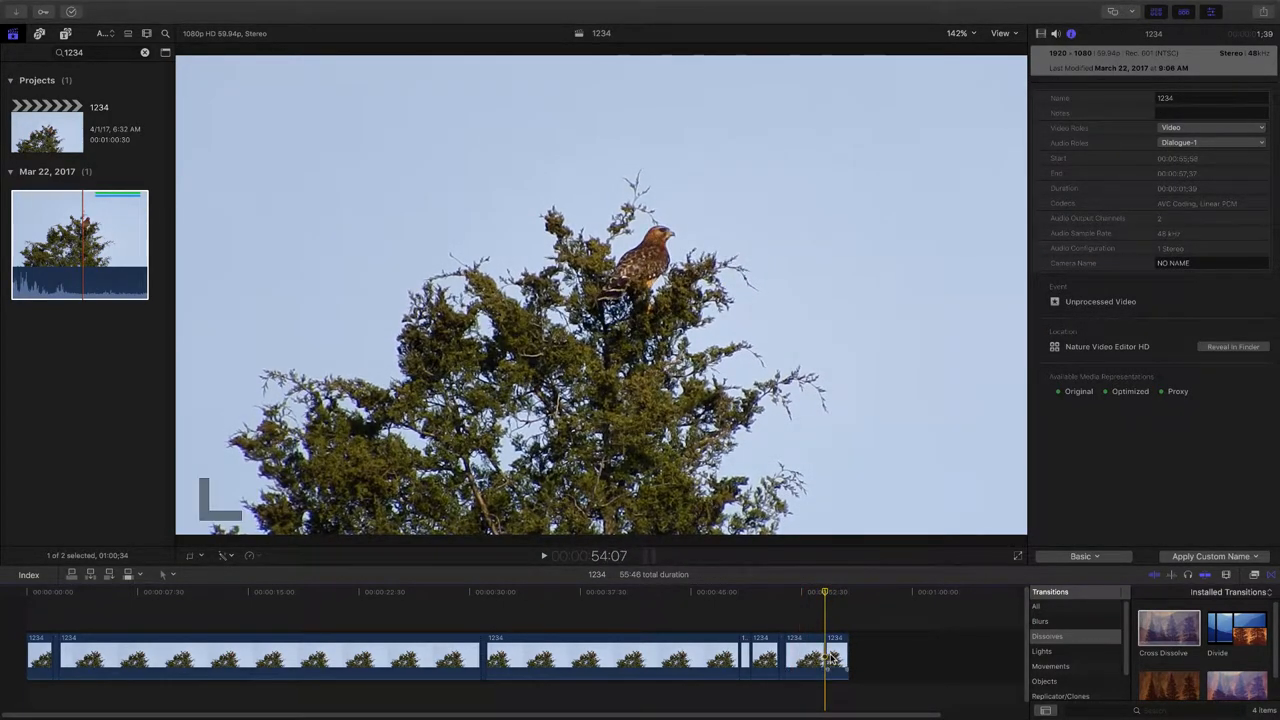
{"action": "left_click", "coordinate": [838, 655]}
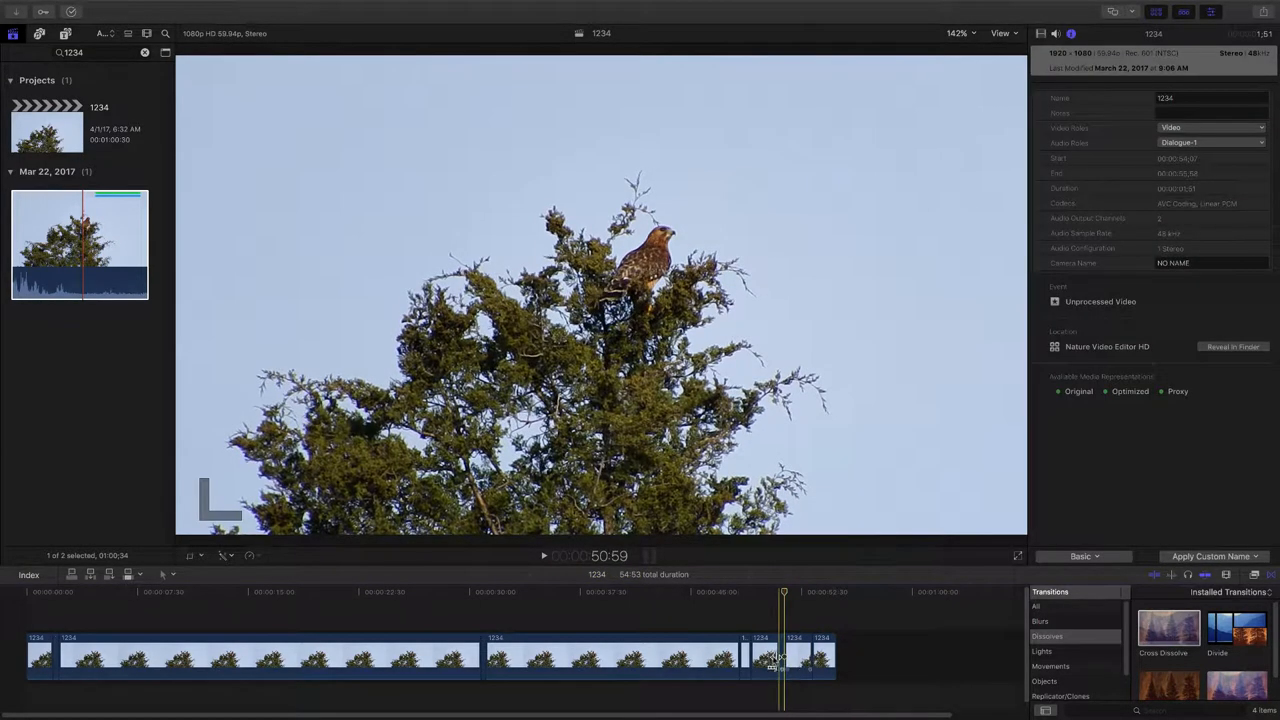
{"action": "left_click", "coordinate": [543, 555]}
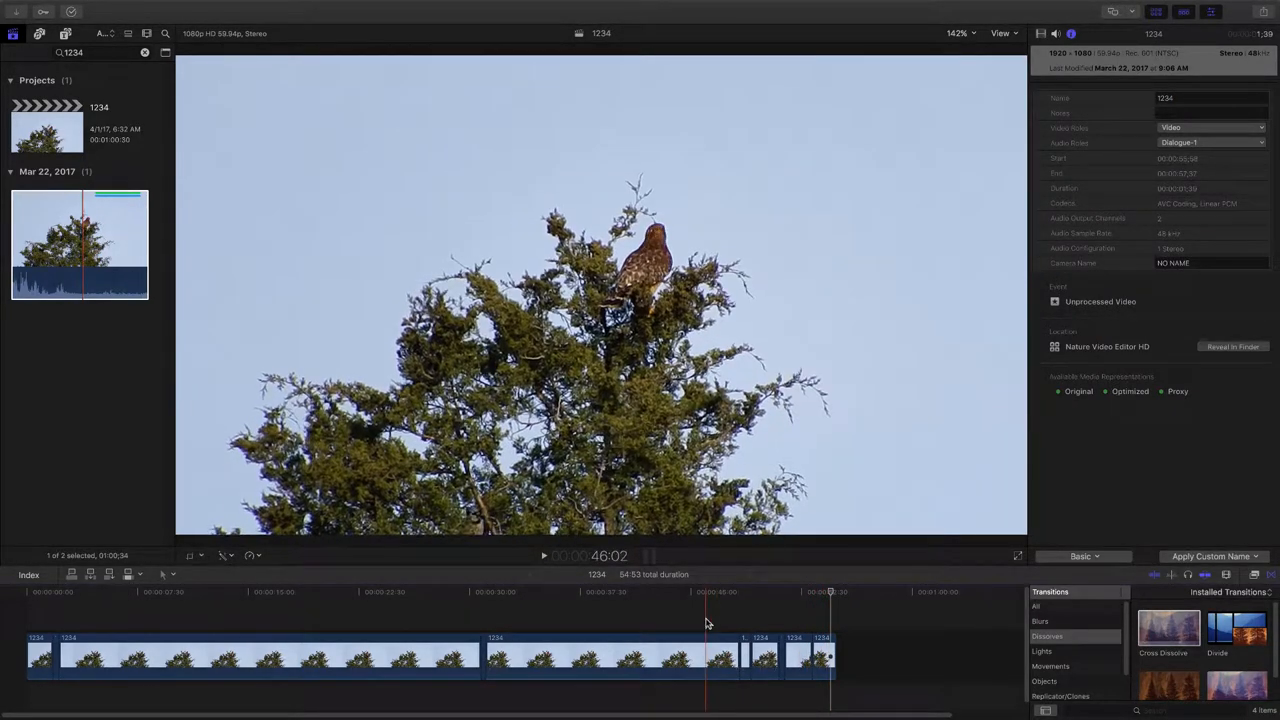
{"action": "left_click", "coordinate": [543, 556]}
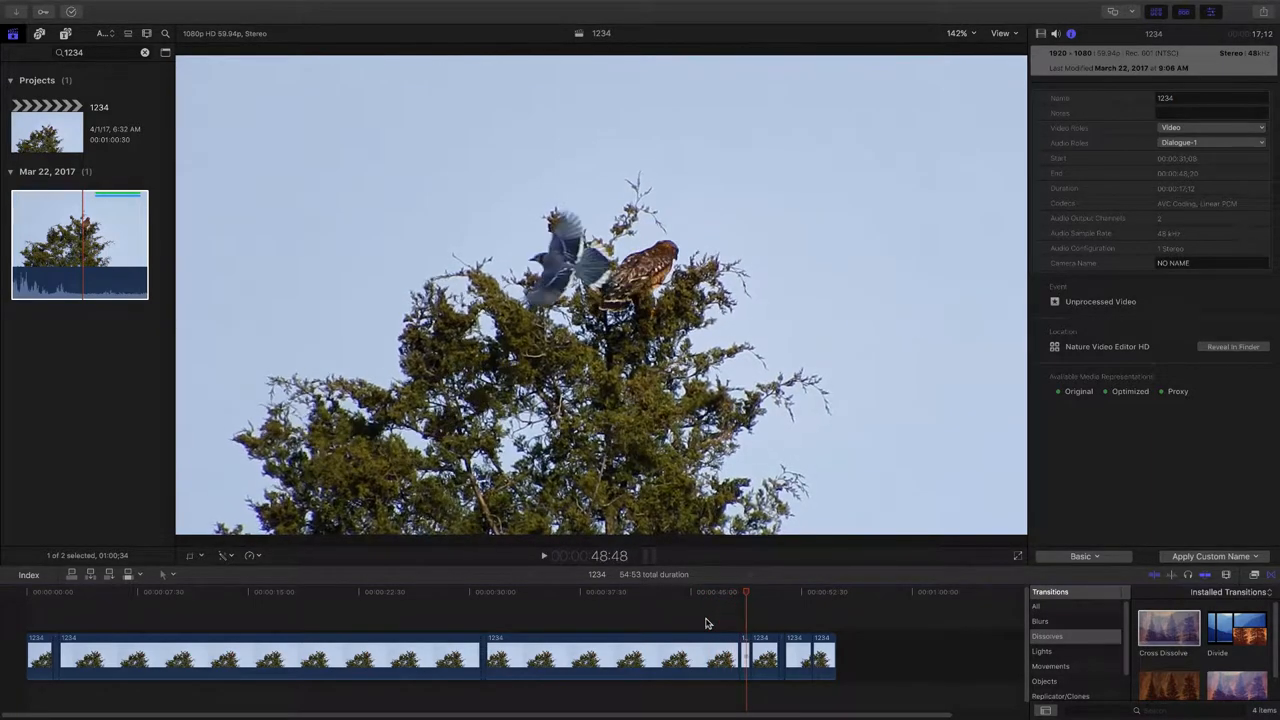
{"action": "left_click", "coordinate": [610, 657]}
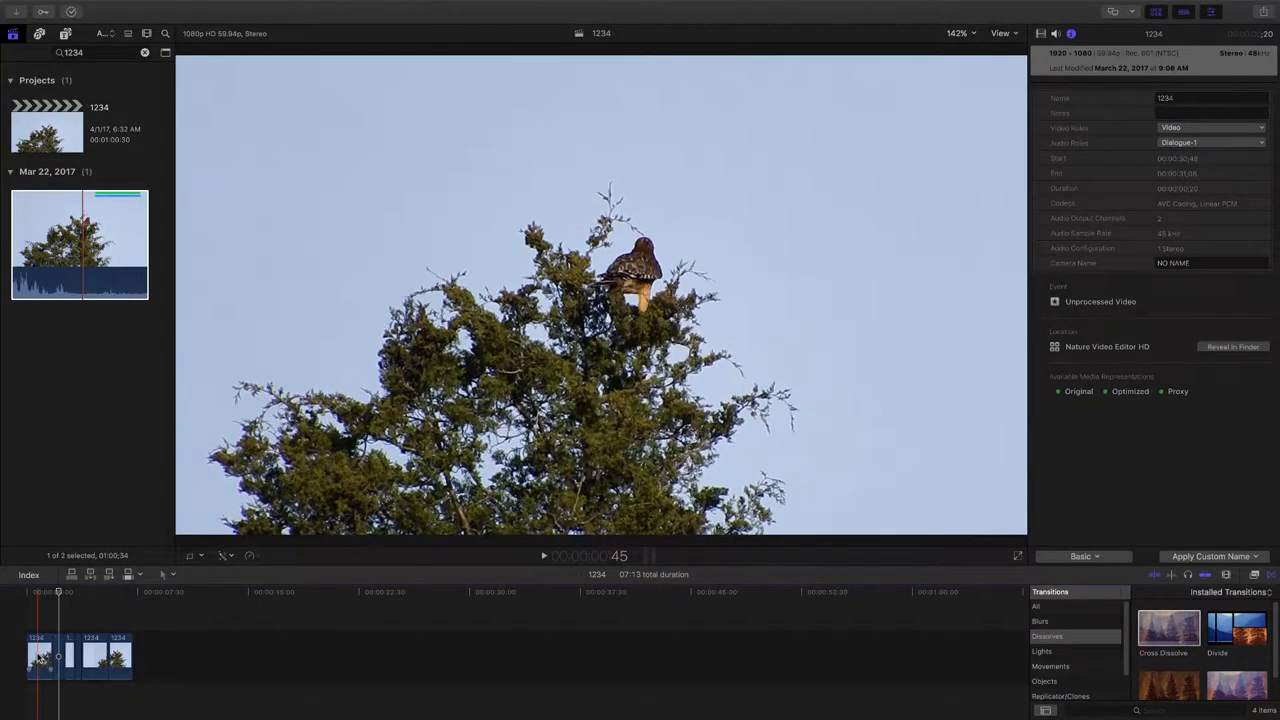
{"action": "left_click", "coordinate": [543, 556]}
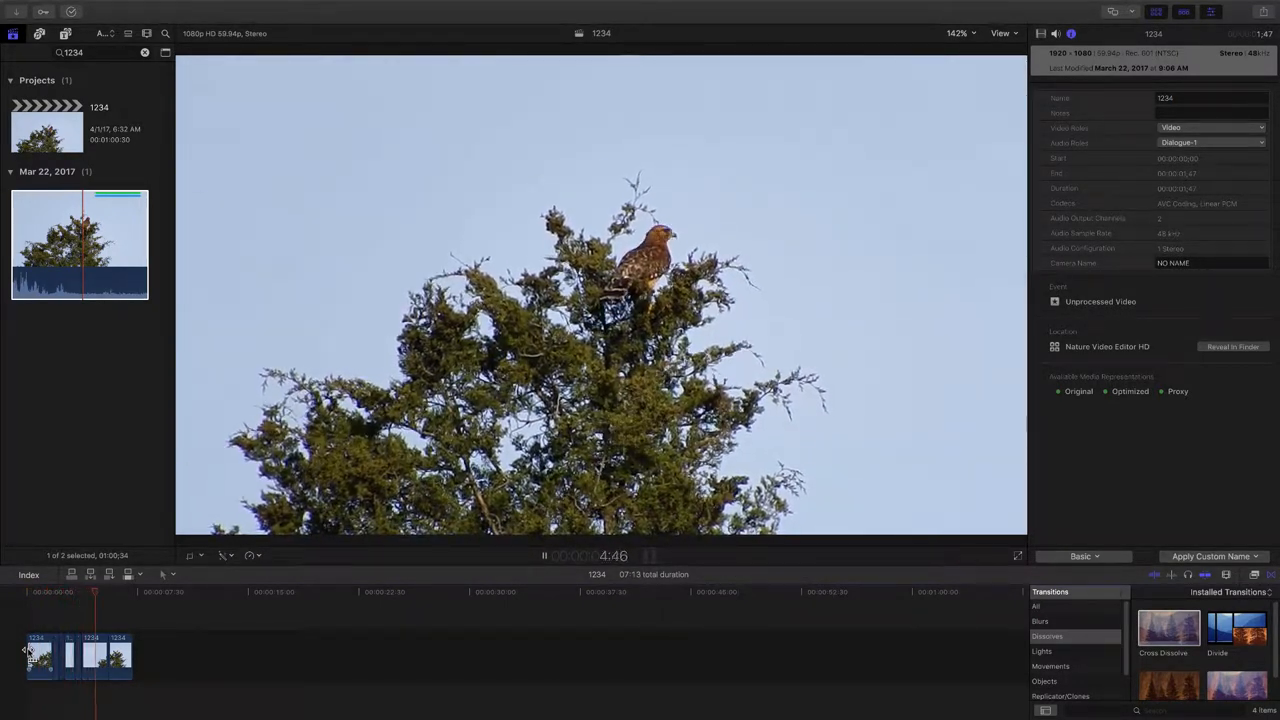
{"action": "left_click", "coordinate": [544, 556]}
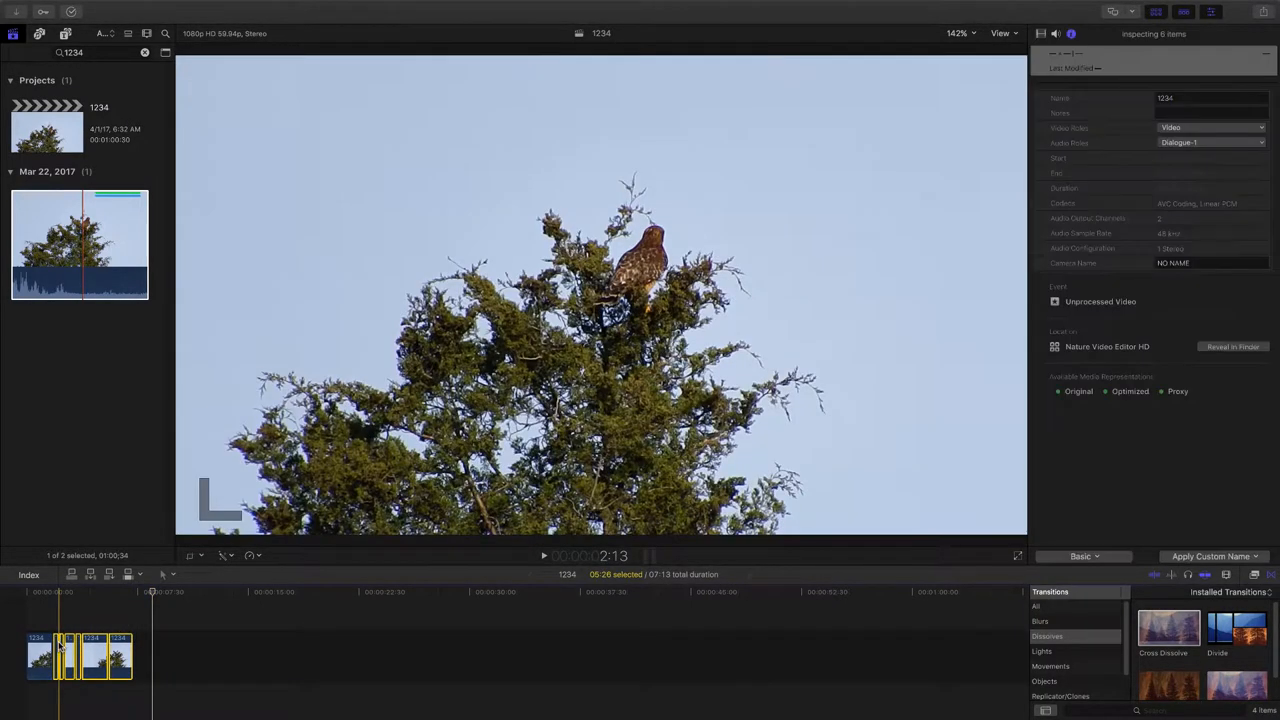
{"action": "left_click", "coordinate": [270, 591]}
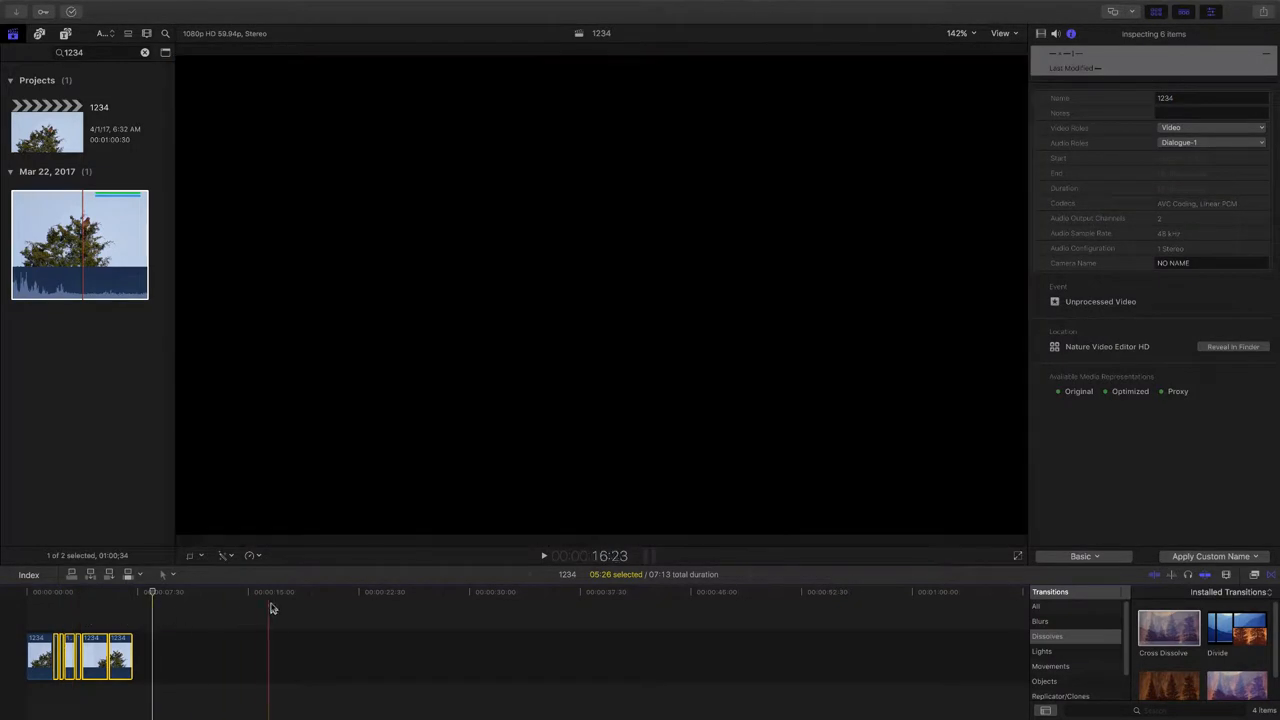
Step: Retime the selected flyby clips to 10%, then to 25% slow motion
{"action": "left_click", "coordinate": [252, 555]}
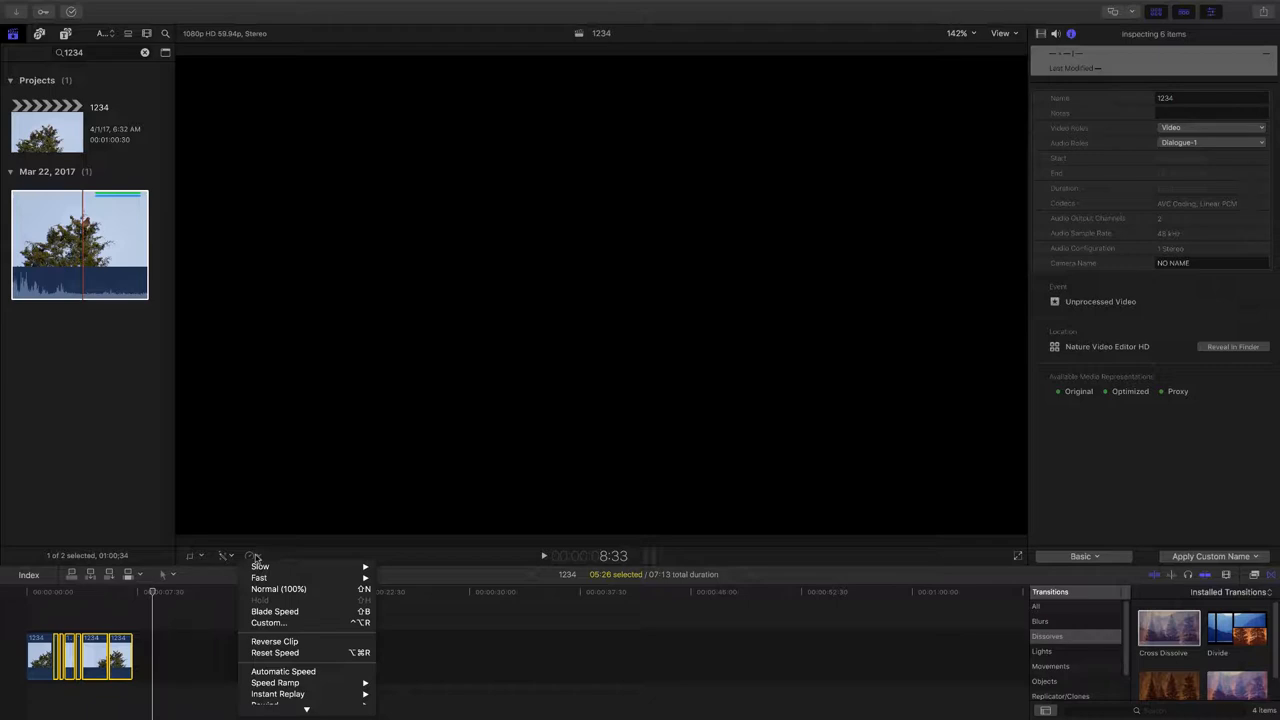
{"action": "mouse_move", "coordinate": [262, 562]}
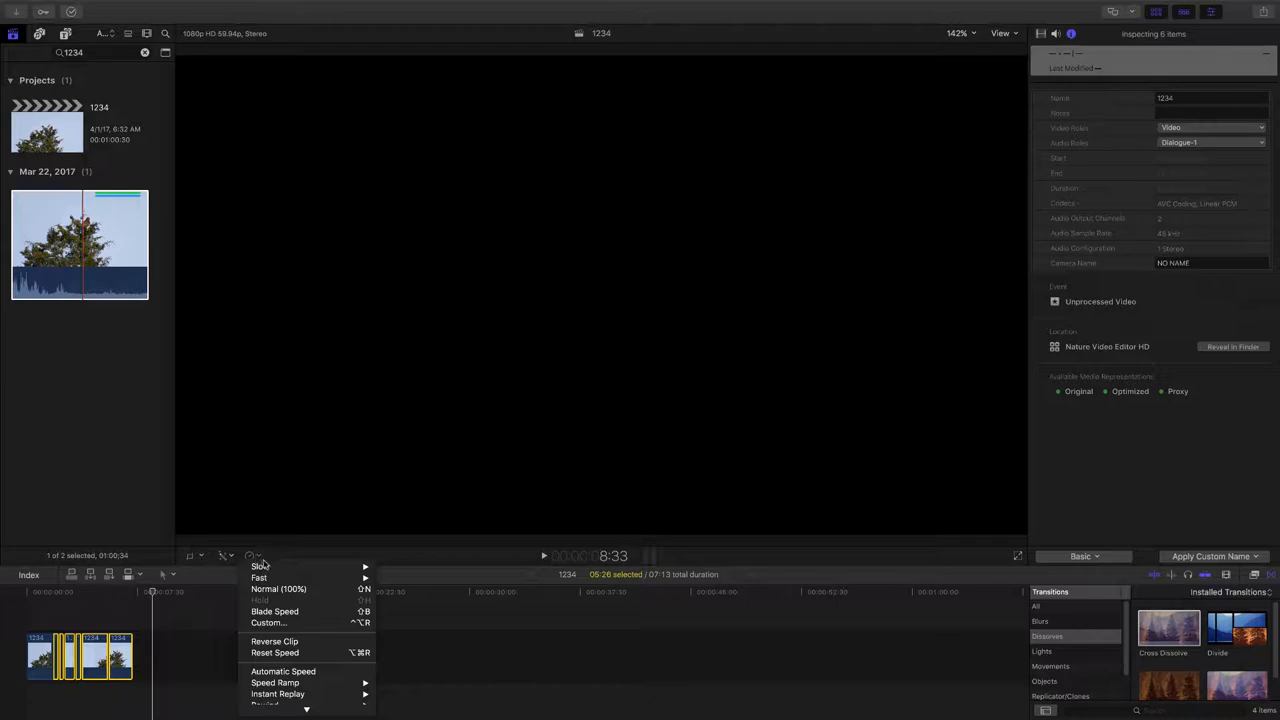
{"action": "mouse_move", "coordinate": [268, 622]}
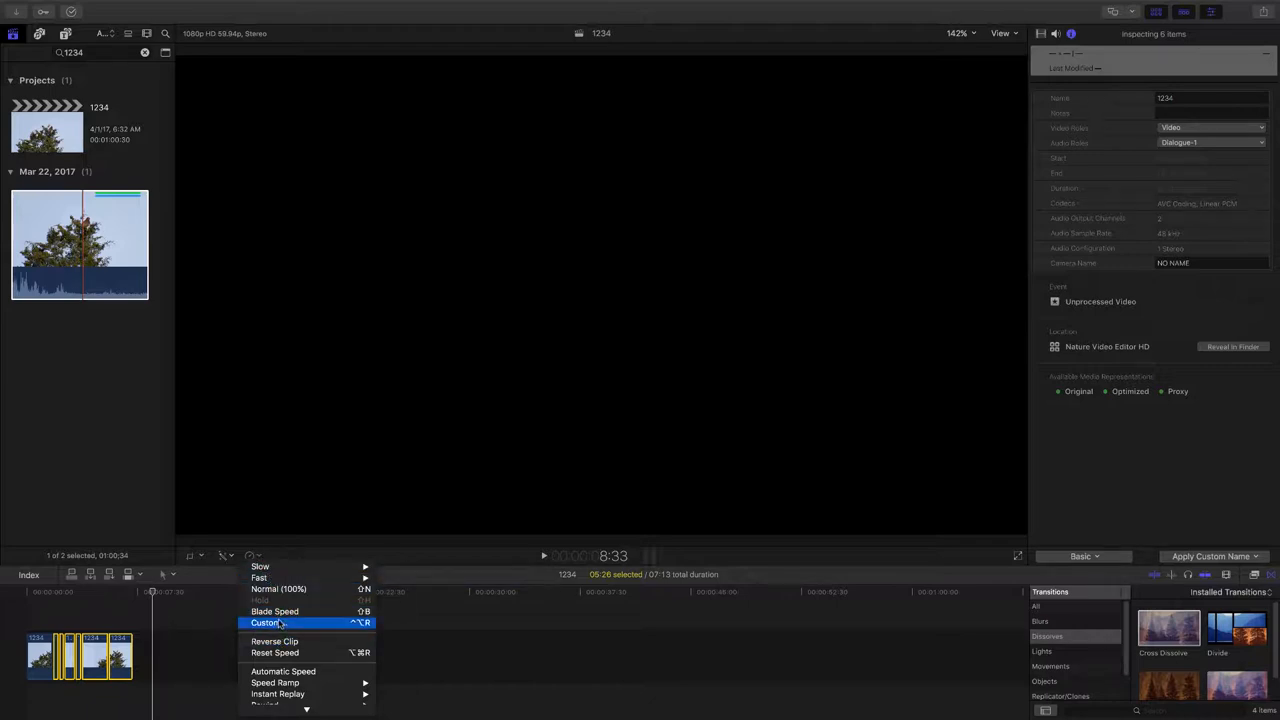
{"action": "mouse_move", "coordinate": [279, 589]}
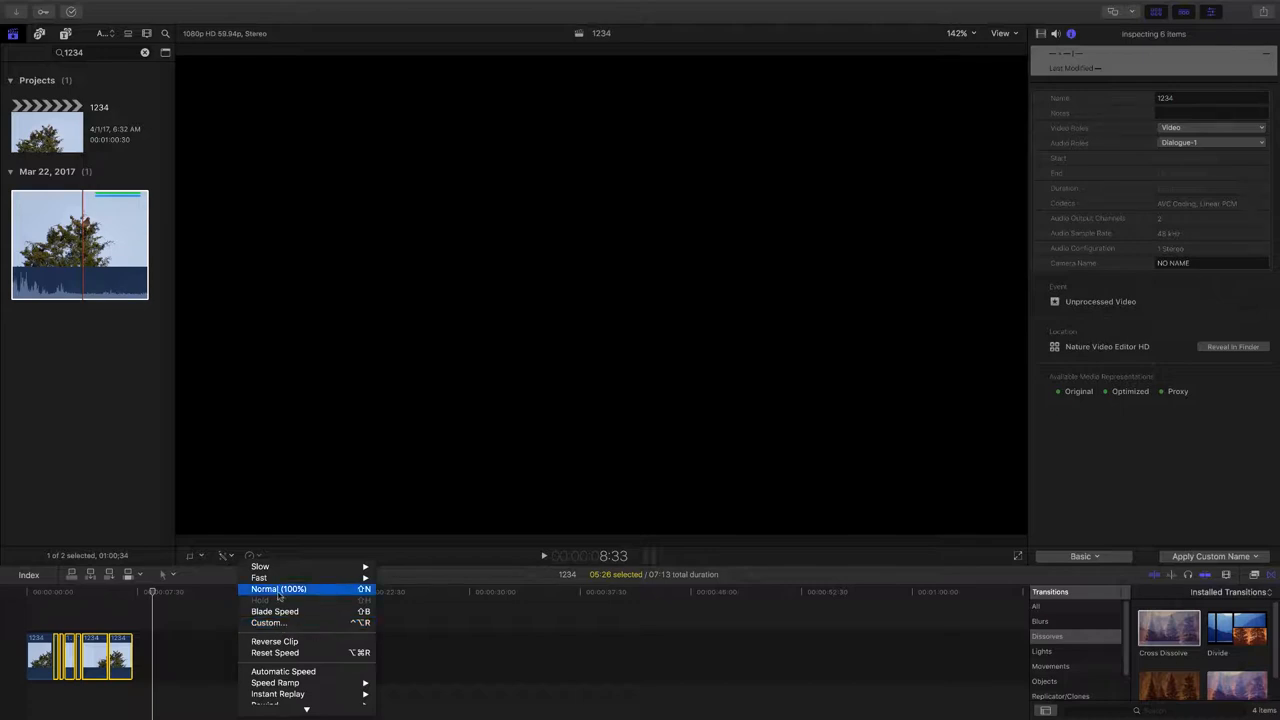
{"action": "mouse_move", "coordinate": [260, 566]}
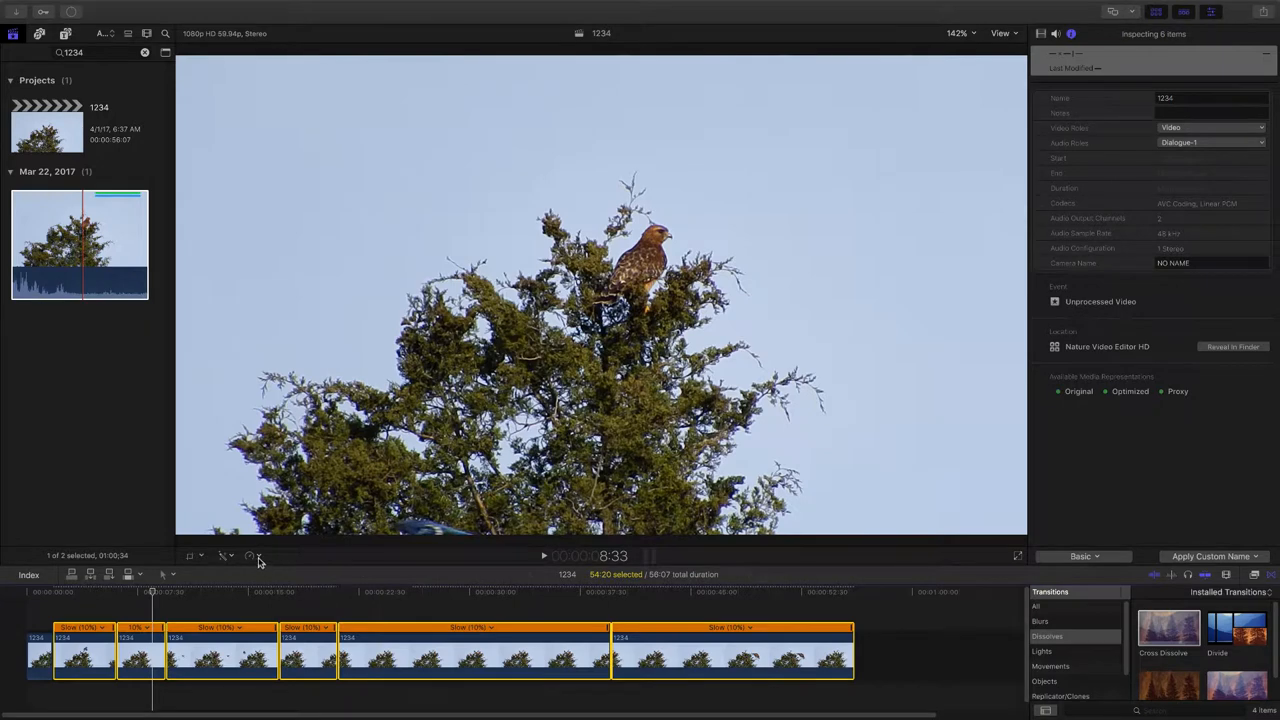
{"action": "left_click", "coordinate": [226, 555]}
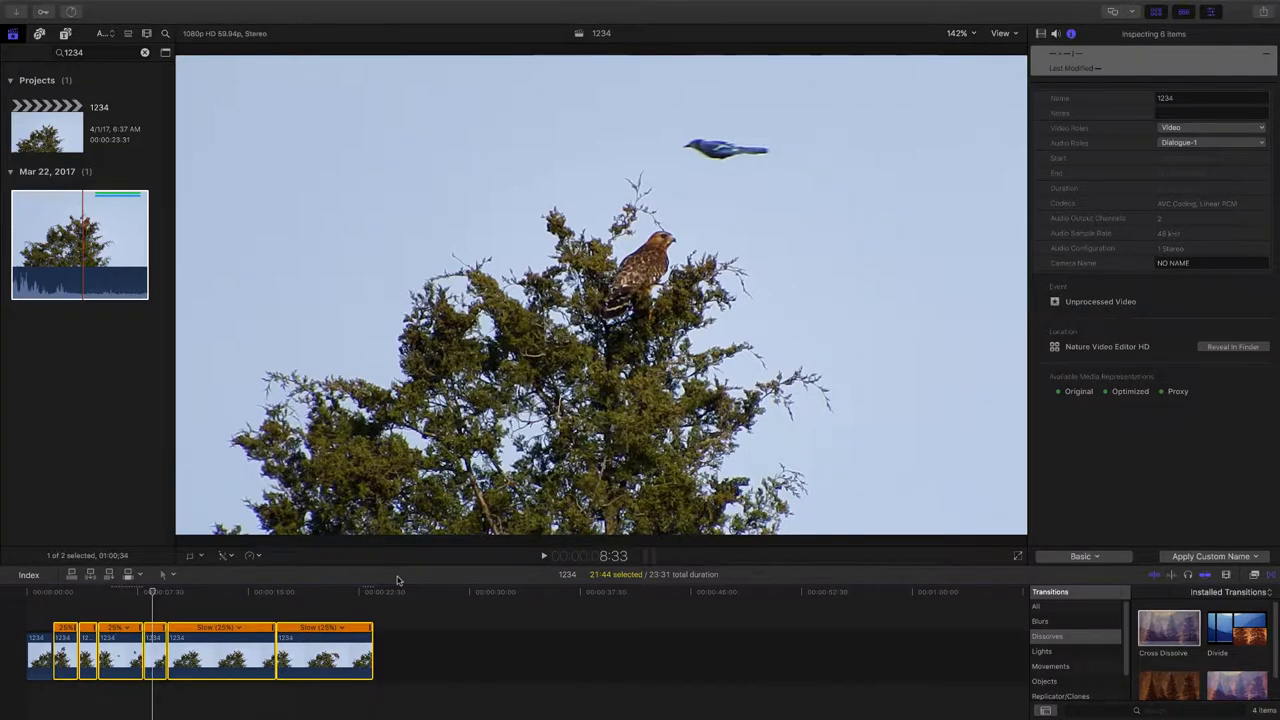
{"action": "left_click", "coordinate": [80, 591]}
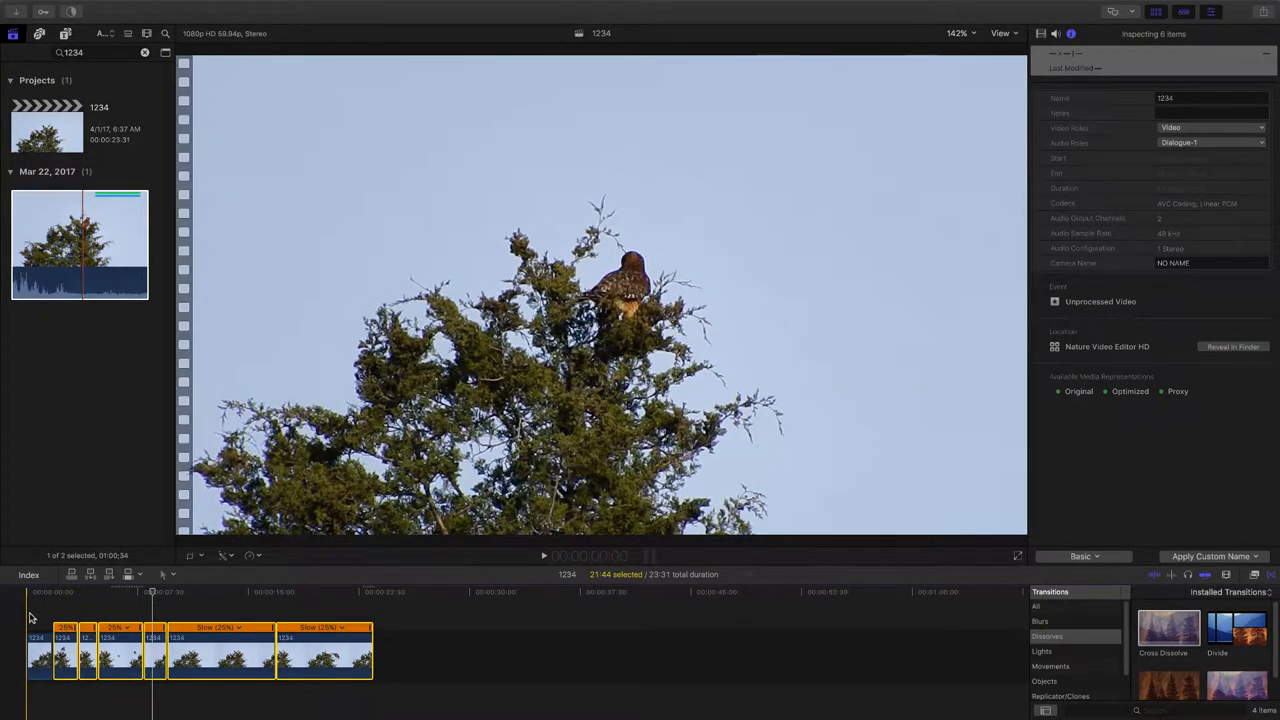
Step: Play the slowed 23-second sequence from the beginning
{"action": "left_click", "coordinate": [543, 556]}
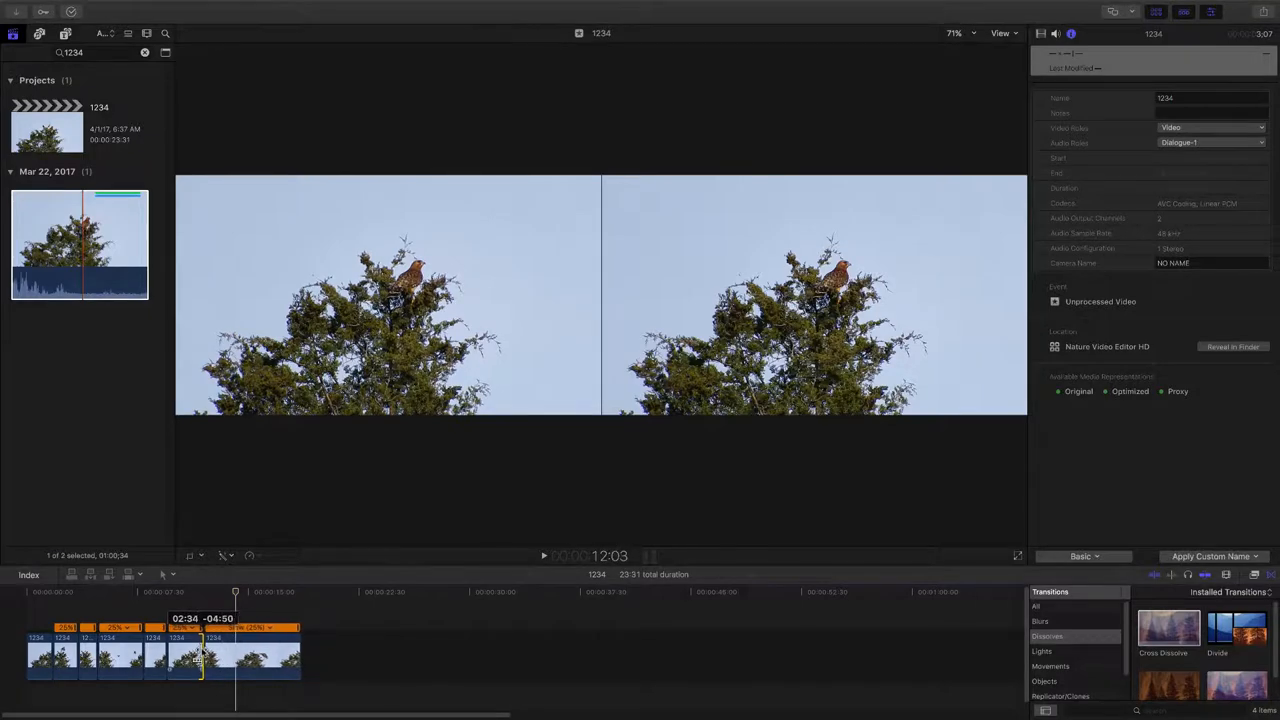
Step: Trim the long slow-motion clip's end, then return the playhead to the start
{"action": "left_click_drag", "start_coordinate": [235, 650], "coordinate": [188, 650]}
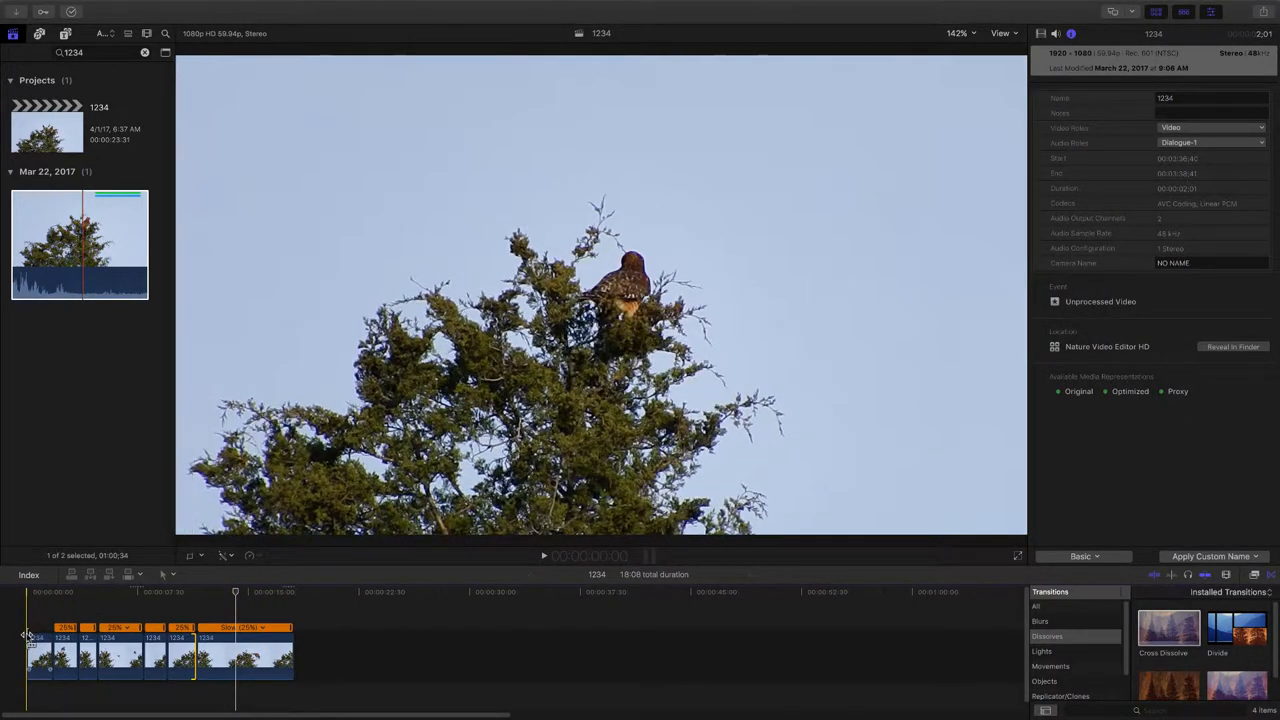
{"action": "left_click", "coordinate": [543, 556]}
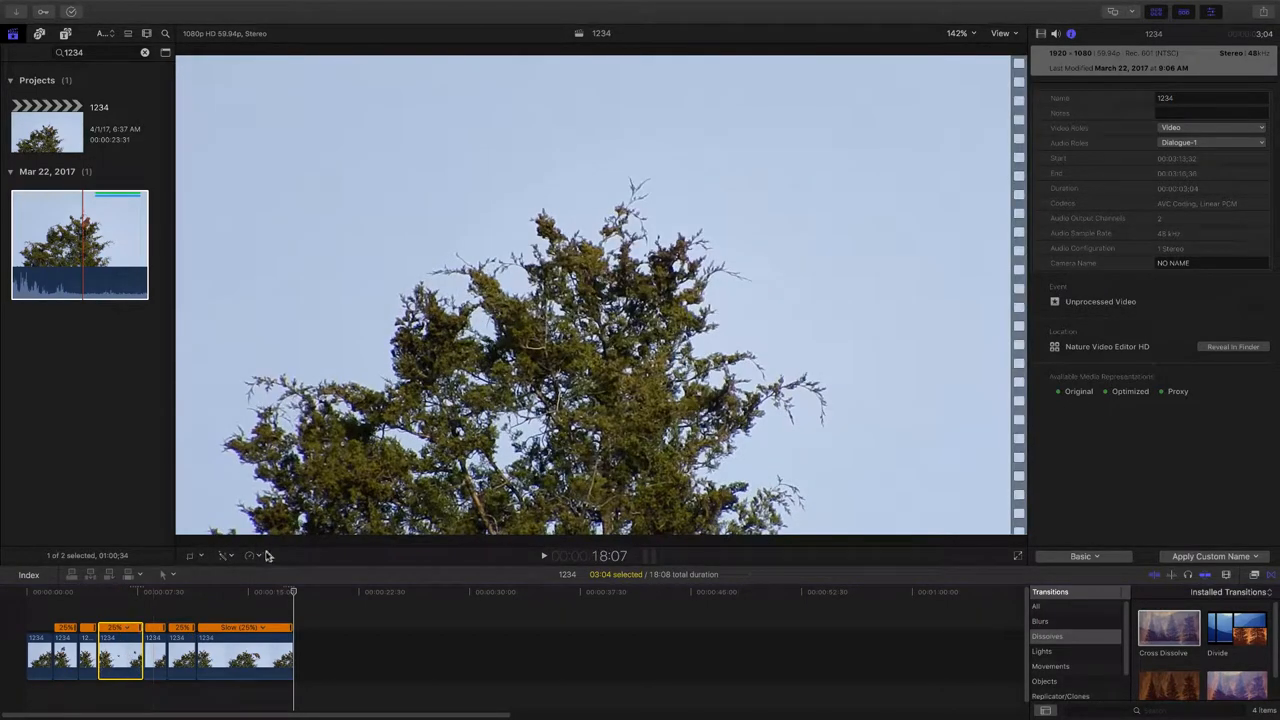
Step: Slow the 26% clip to 10% speed, then select the short 25% clip
{"action": "left_click", "coordinate": [225, 555]}
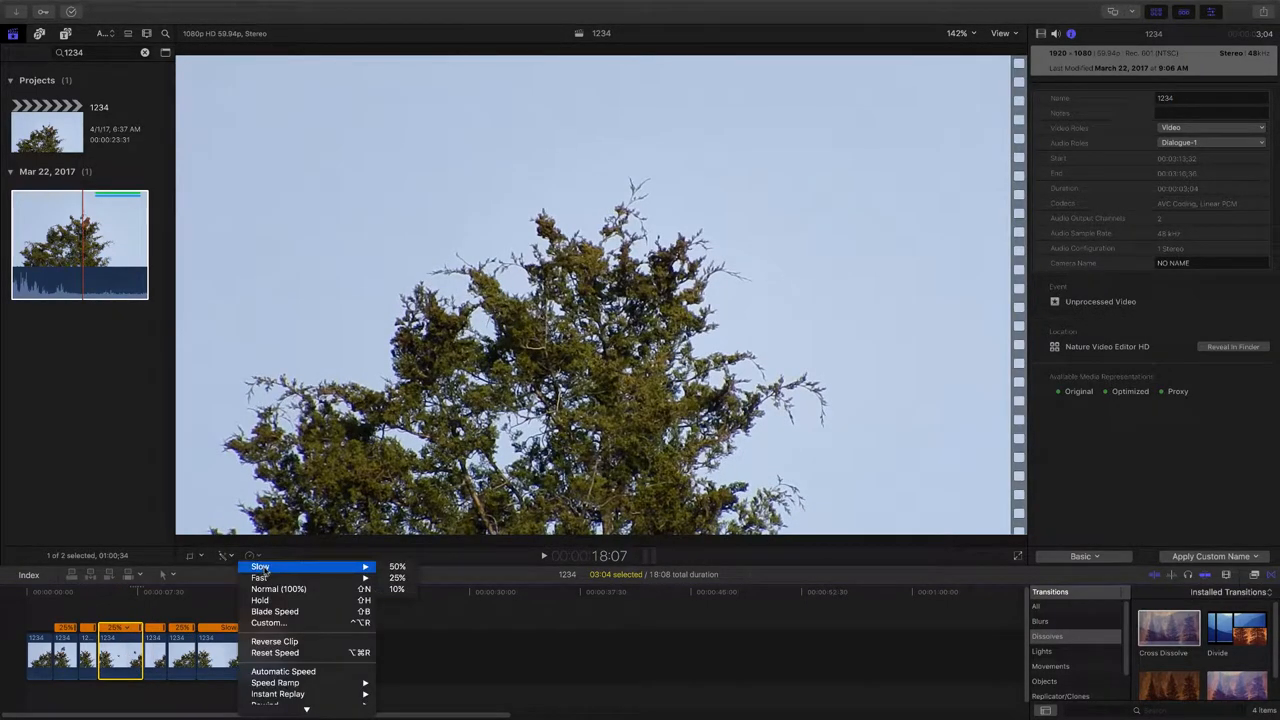
{"action": "mouse_move", "coordinate": [397, 588]}
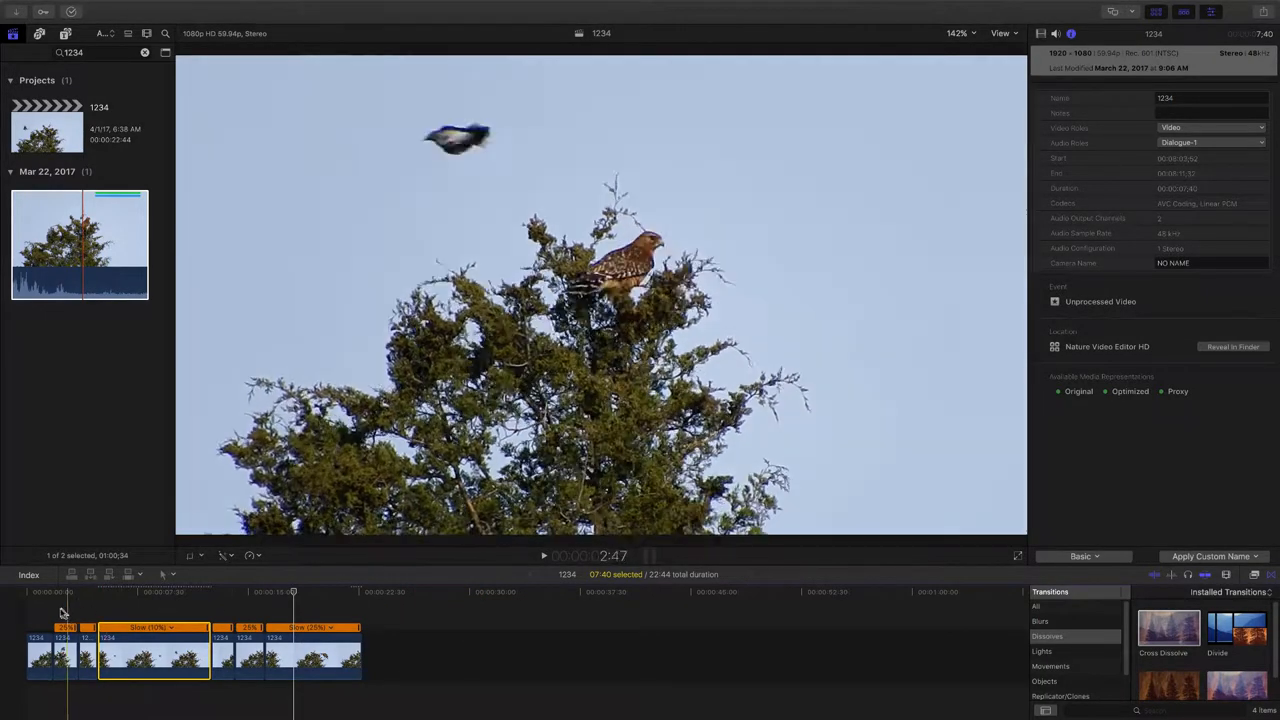
{"action": "left_click", "coordinate": [544, 555]}
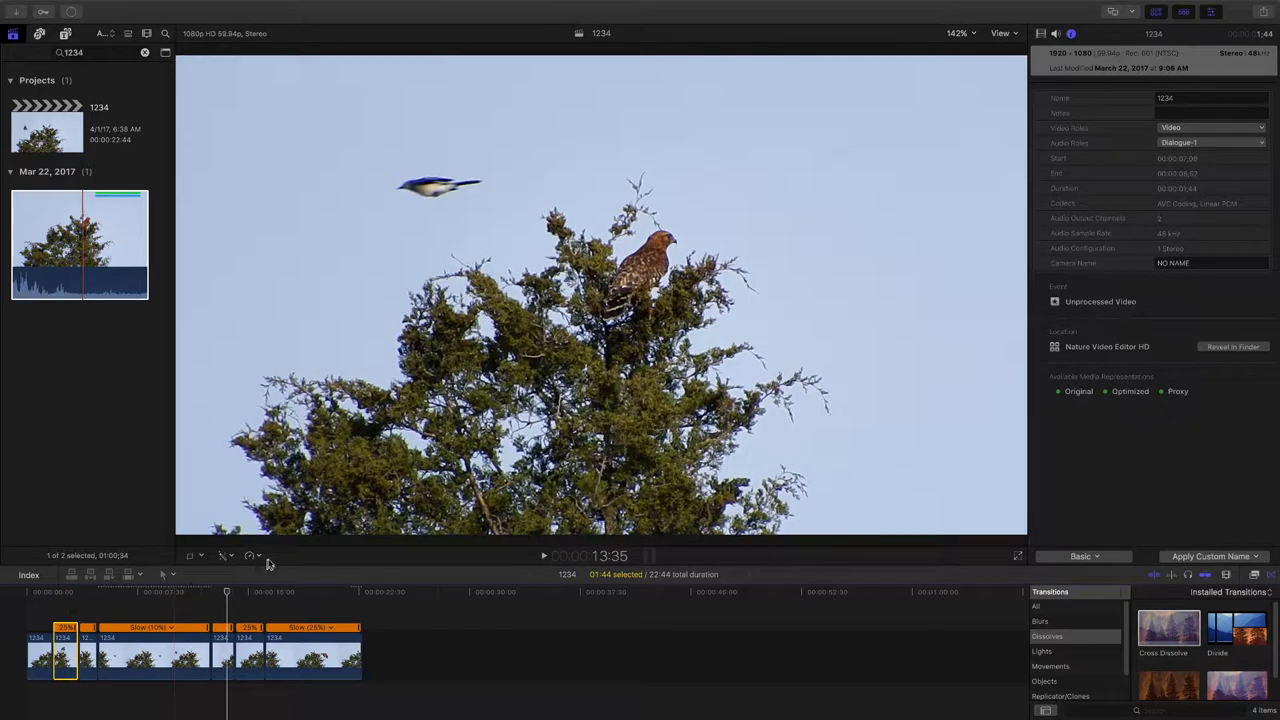
{"action": "mouse_move", "coordinate": [258, 555]}
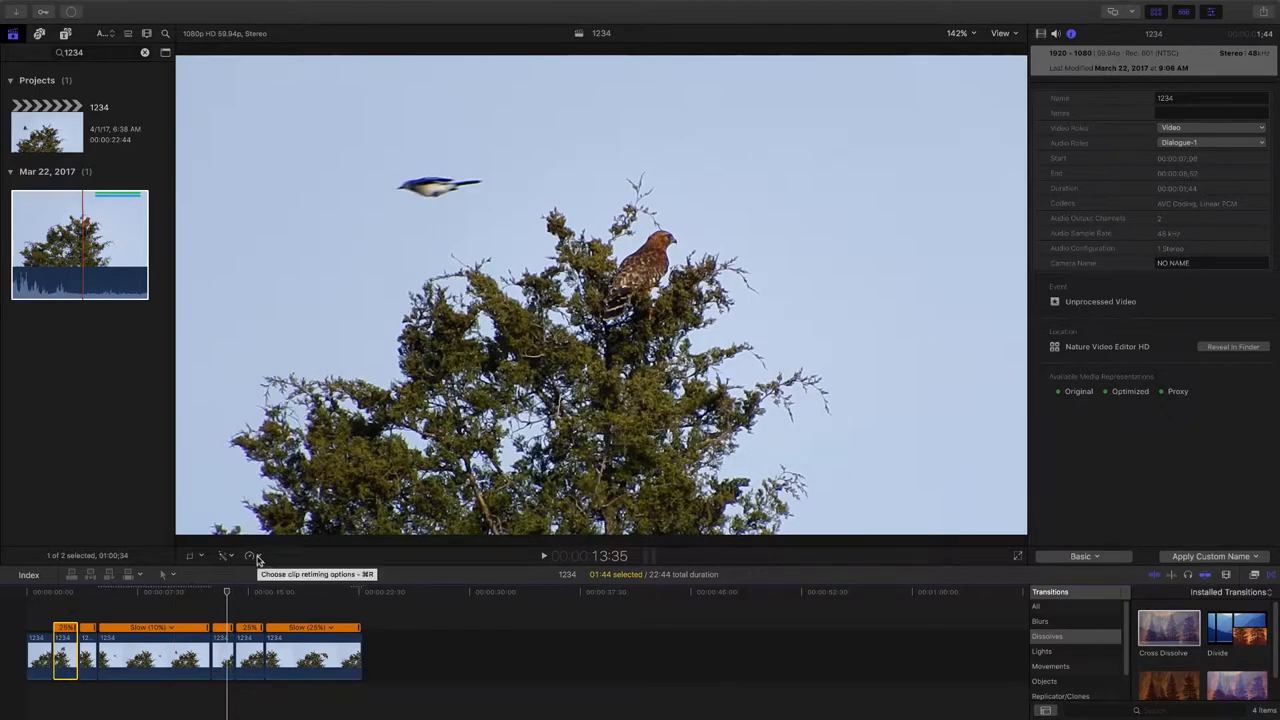
Step: Retime the selected second clip to 10% speed
{"action": "left_click", "coordinate": [258, 556]}
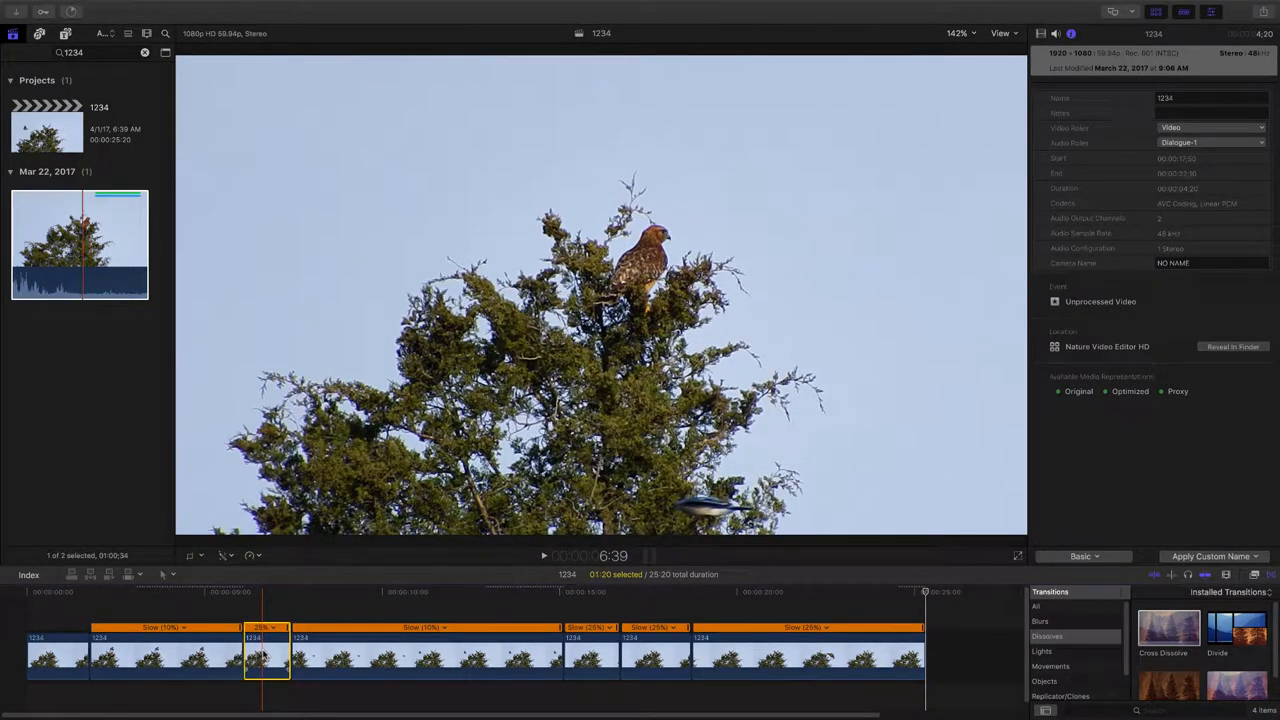
Step: Retime two 25% hawk clips to 10% speed, extending the sequence to about 29.7 seconds
{"action": "left_click", "coordinate": [251, 555]}
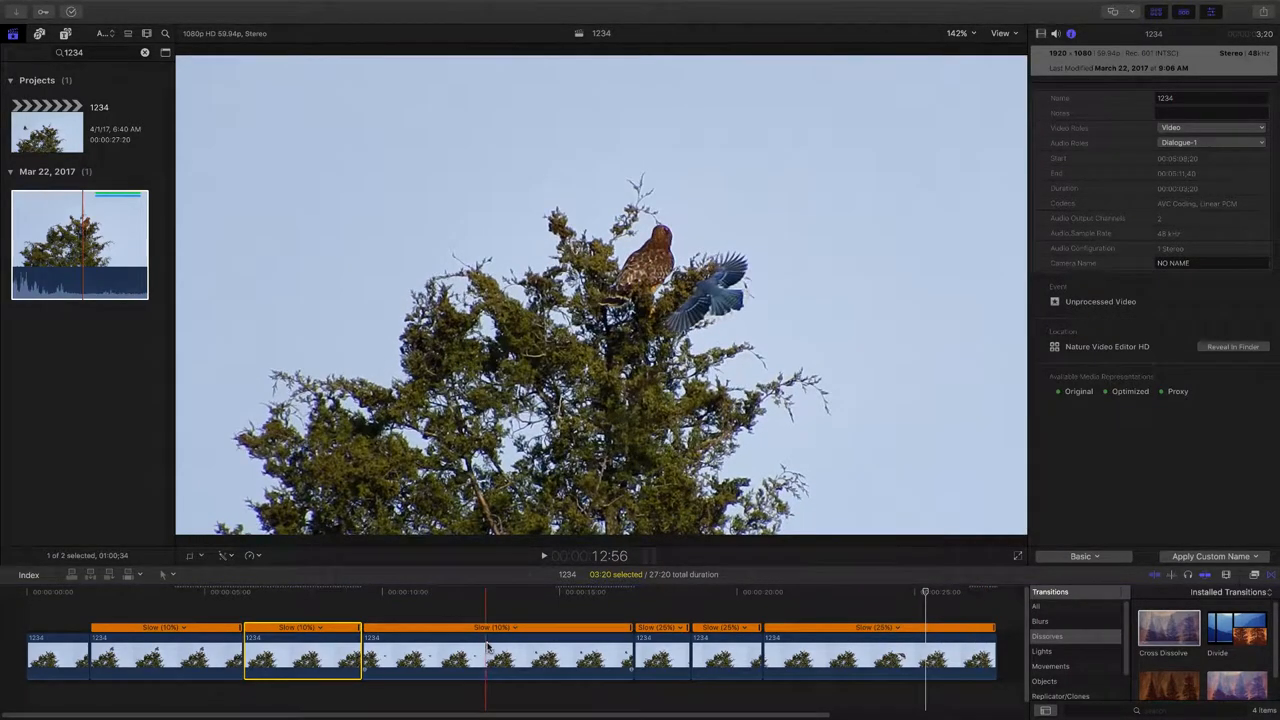
{"action": "left_click", "coordinate": [661, 655]}
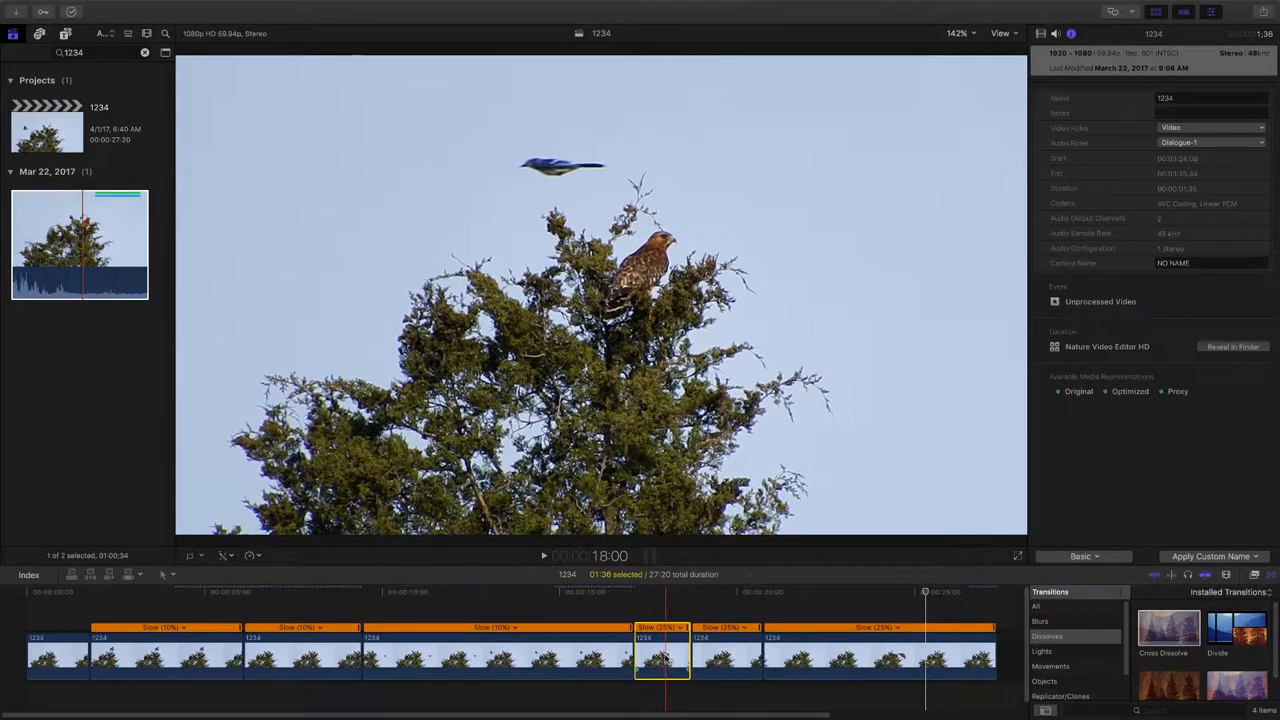
{"action": "left_click", "coordinate": [251, 555]}
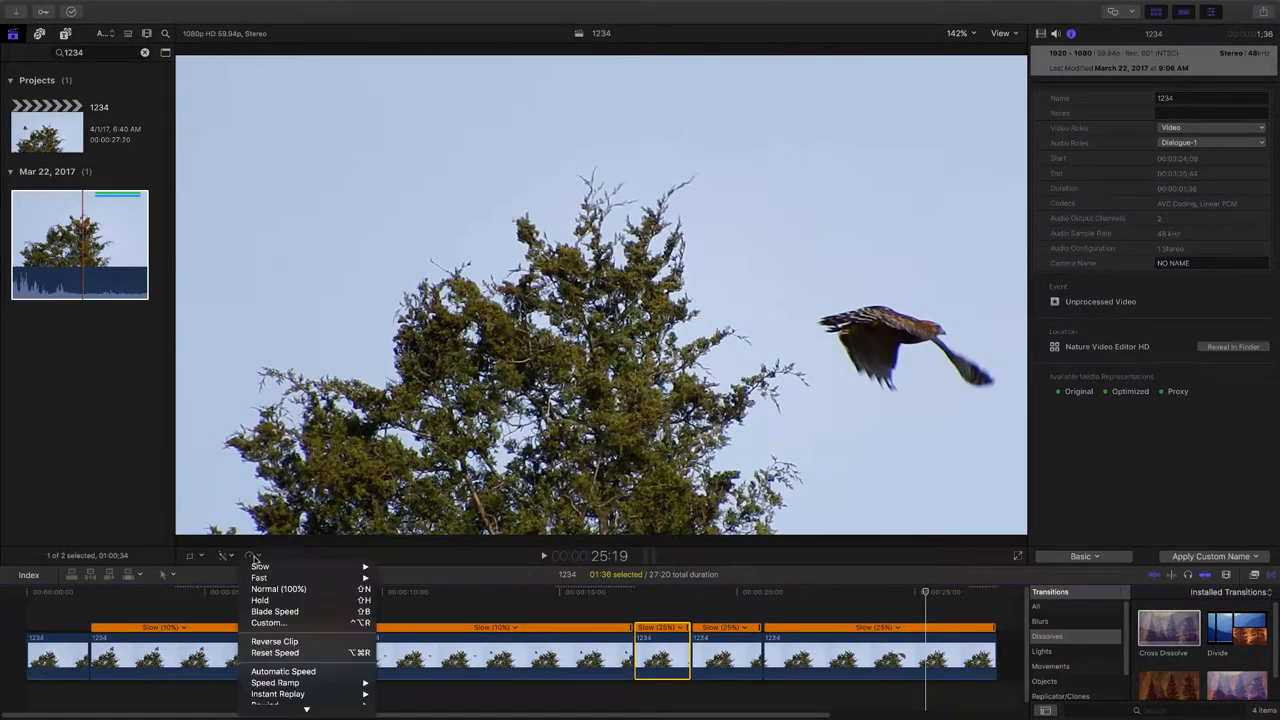
{"action": "mouse_move", "coordinate": [260, 566]}
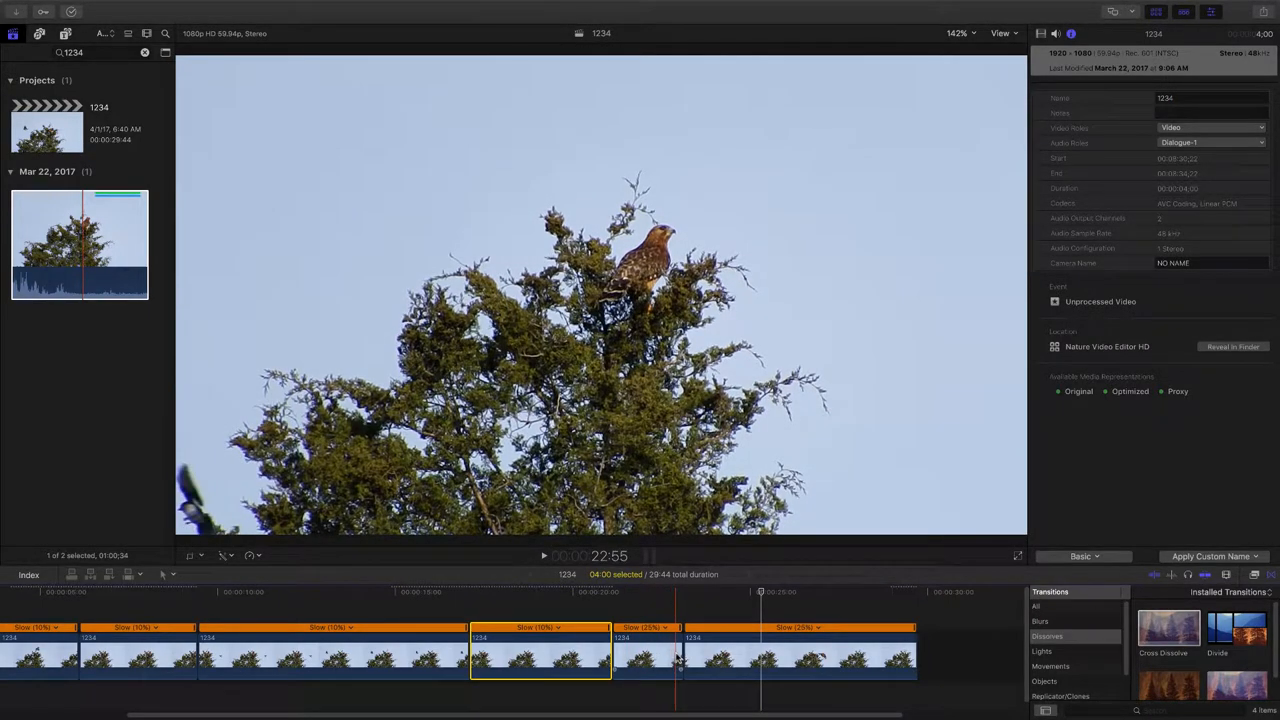
{"action": "left_click", "coordinate": [905, 660]}
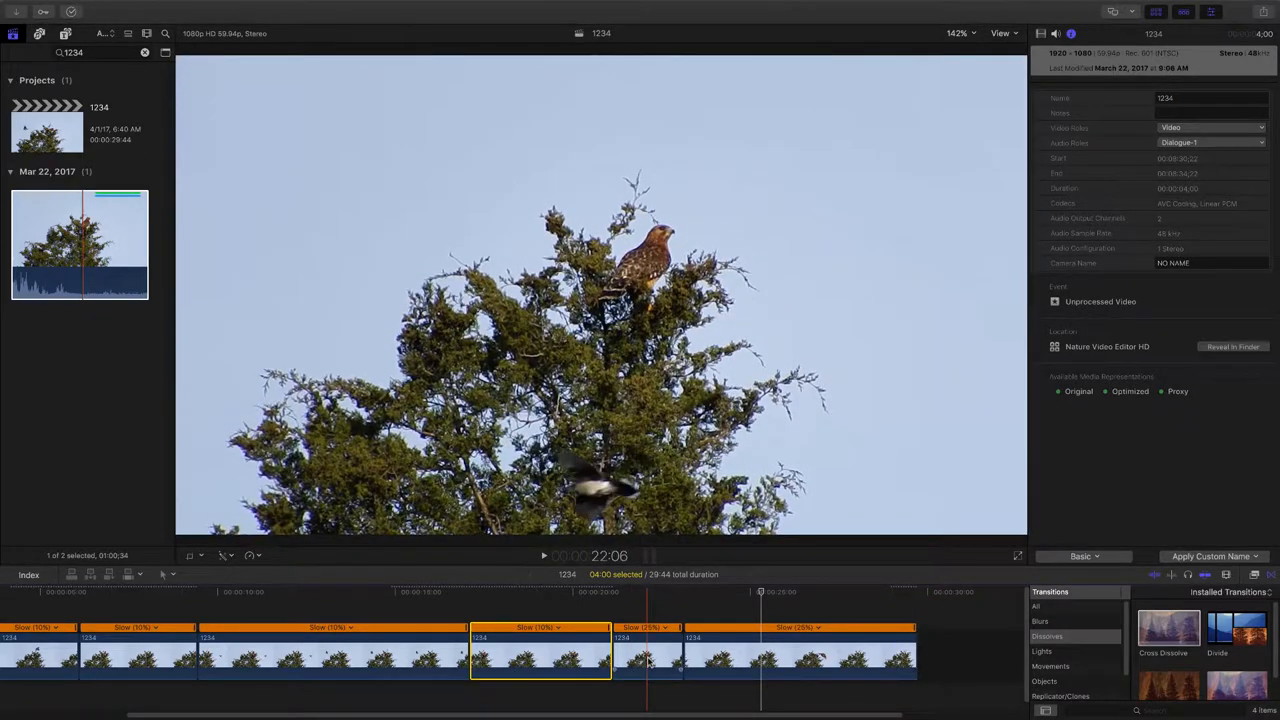
{"action": "left_click", "coordinate": [648, 655]}
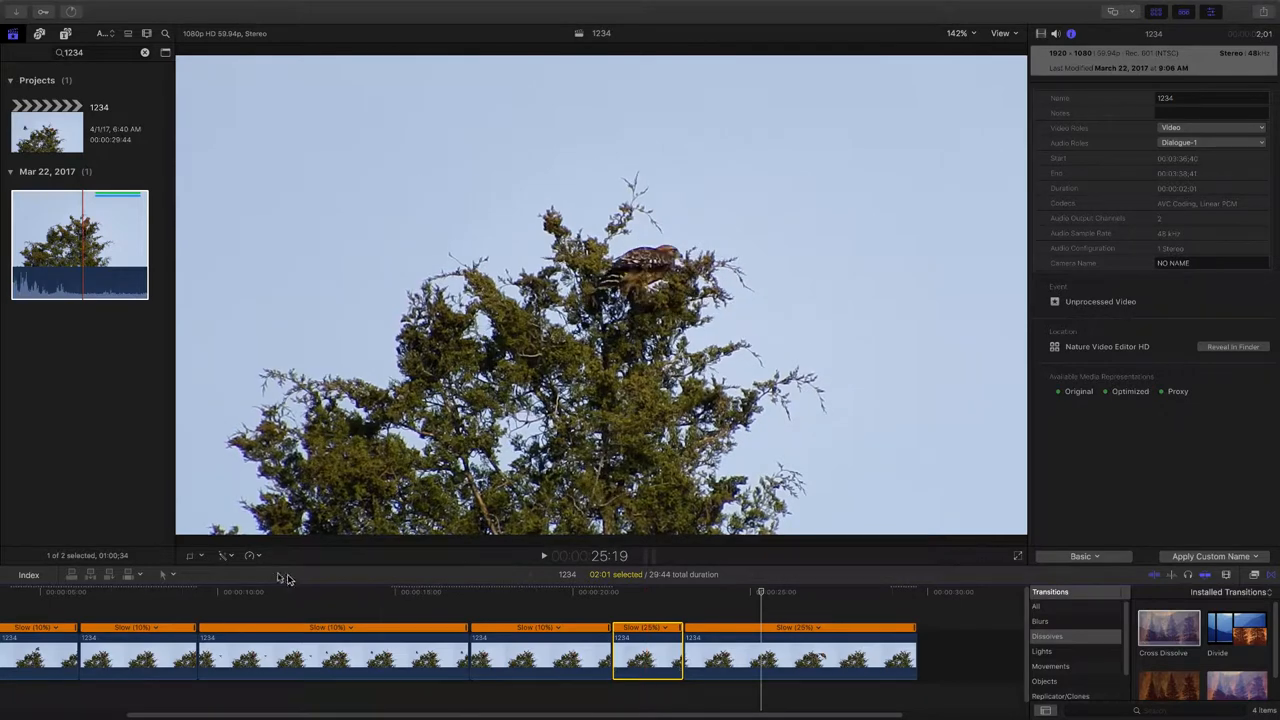
Step: Set the selected hawk clip's custom speed to 20%, bringing the sequence to about 30.2 seconds
{"action": "left_click", "coordinate": [251, 555]}
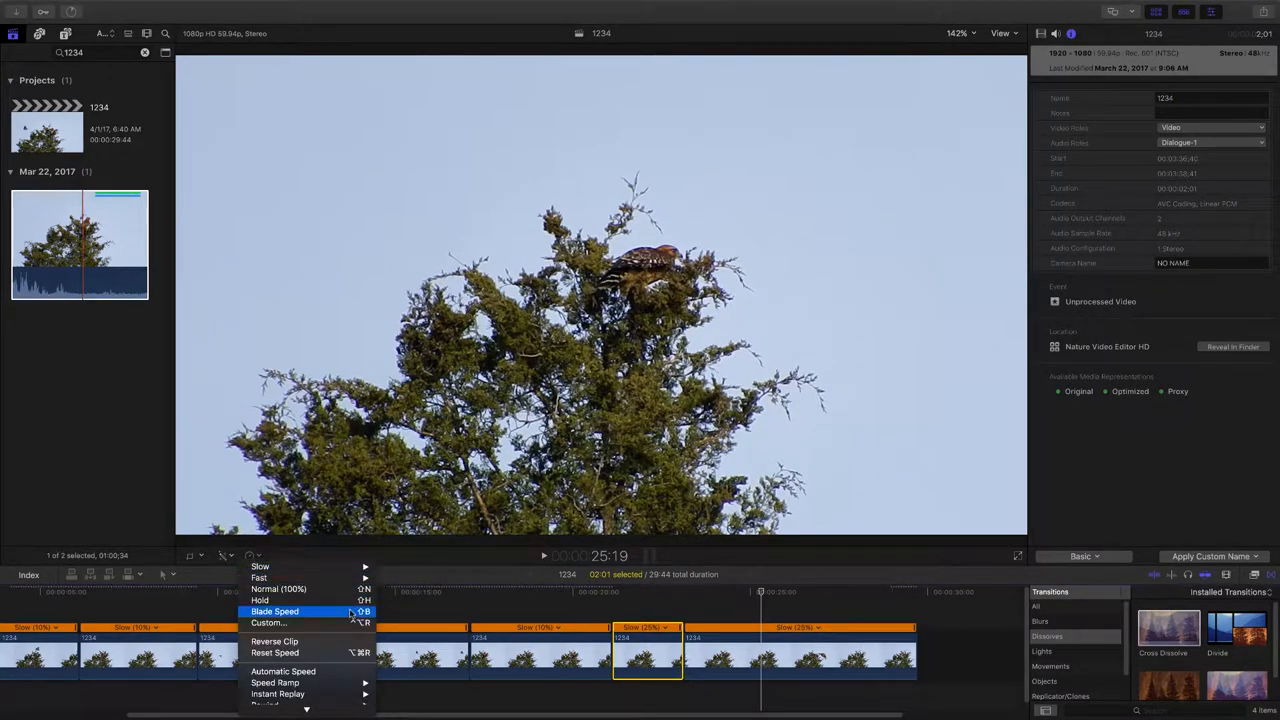
{"action": "left_click", "coordinate": [268, 622]}
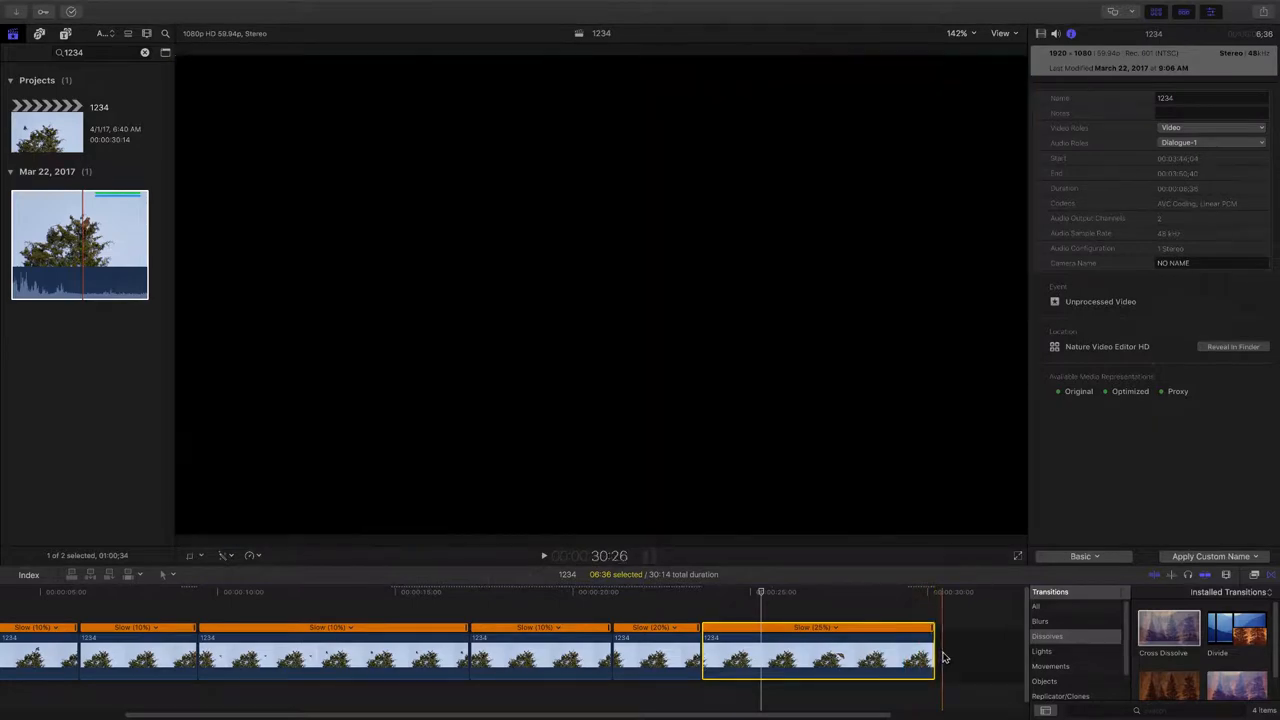
Step: Trim the end of the final slowed hawk clip to about 30.1 seconds total
{"action": "left_click", "coordinate": [935, 655]}
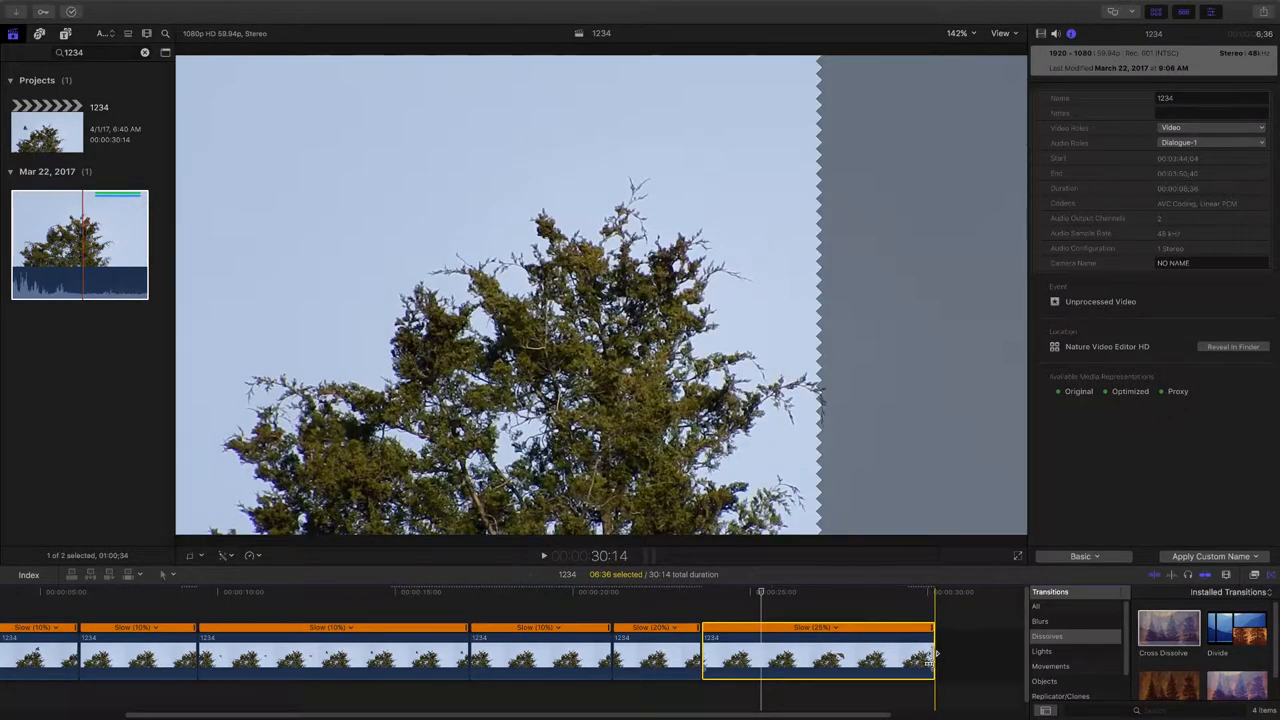
{"action": "left_click", "coordinate": [635, 660]}
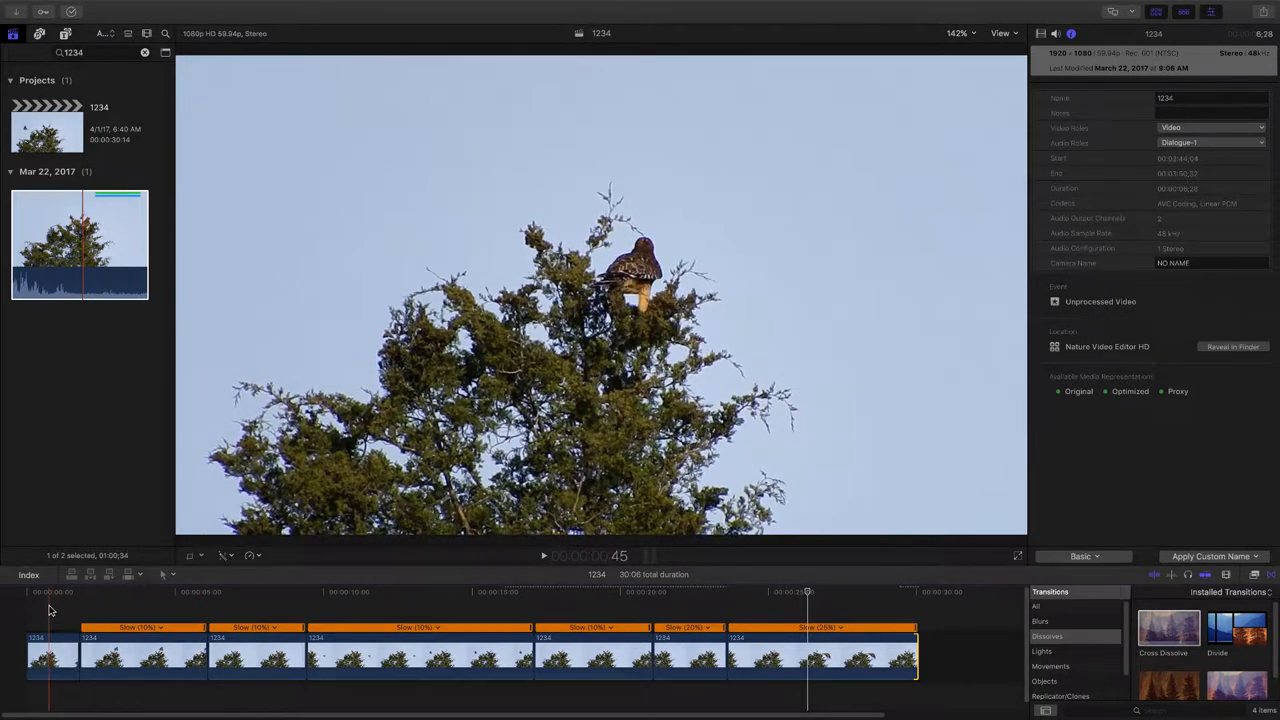
Step: Add cross dissolves at every edit point, including between the first two clips
{"action": "left_click", "coordinate": [52, 655]}
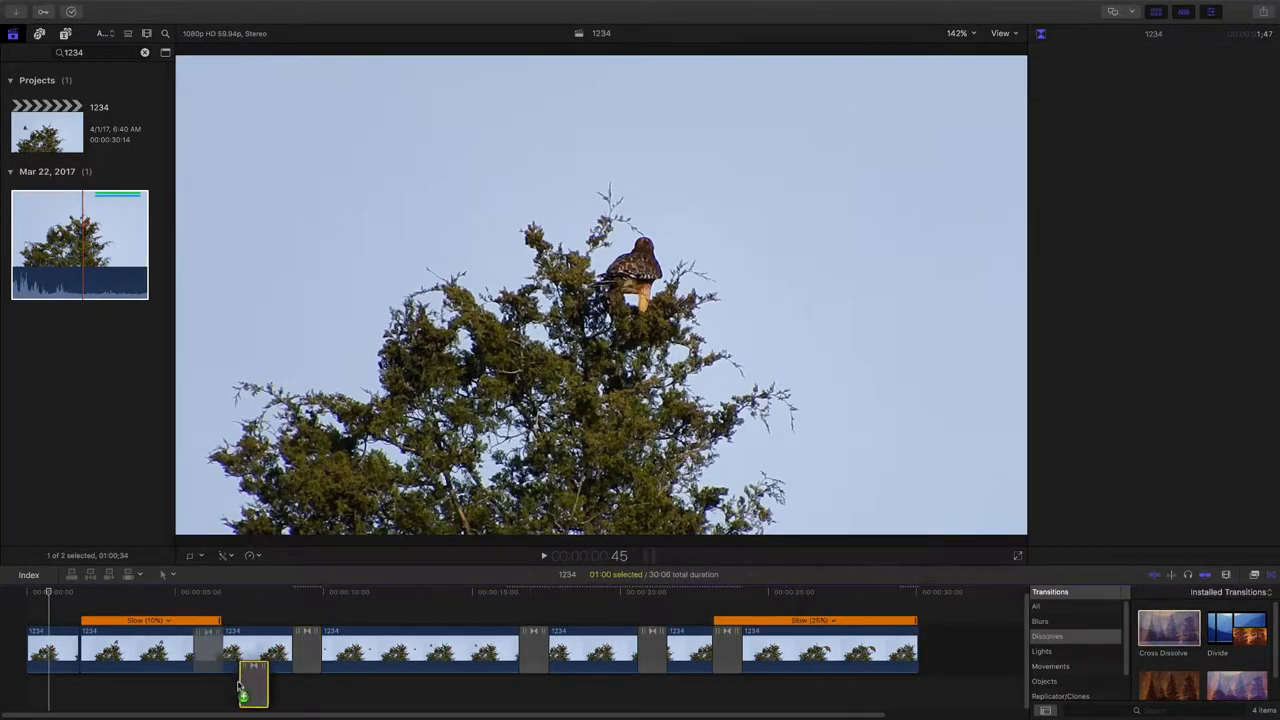
{"action": "left_click", "coordinate": [1168, 628]}
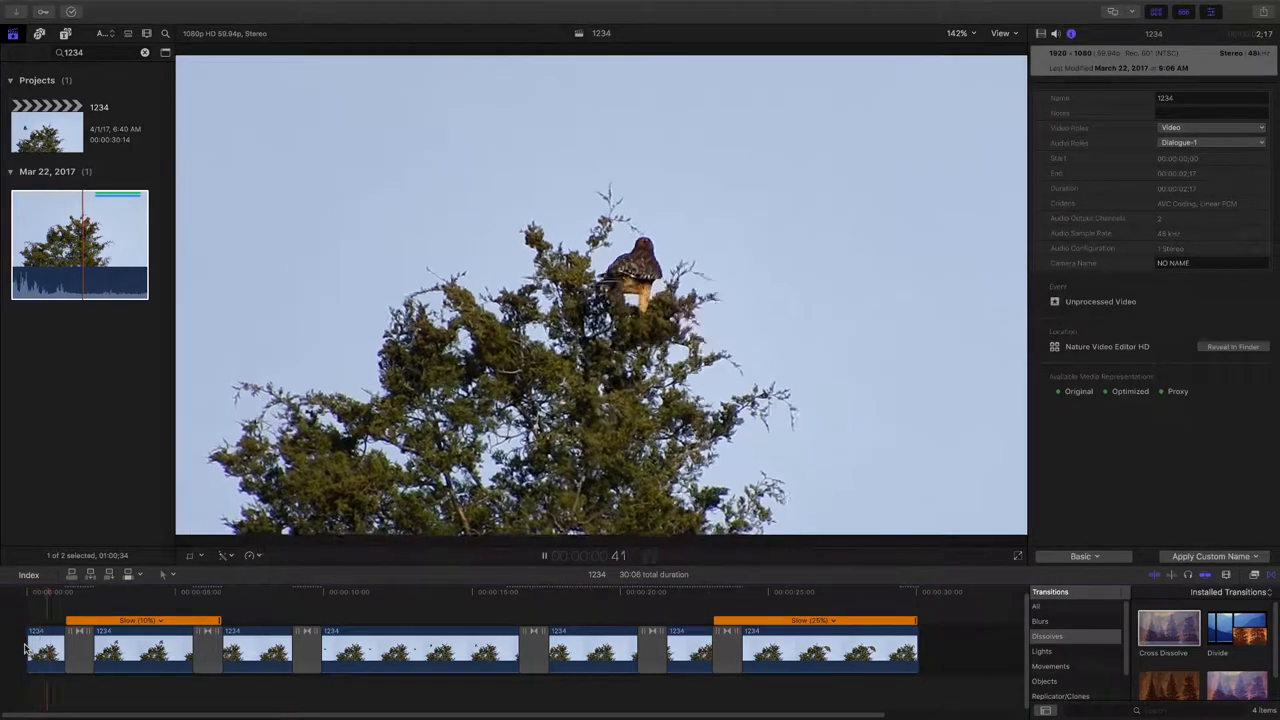
Step: Delete the first cross dissolve and trim the first edit point to 29:48
{"action": "left_click", "coordinate": [544, 555]}
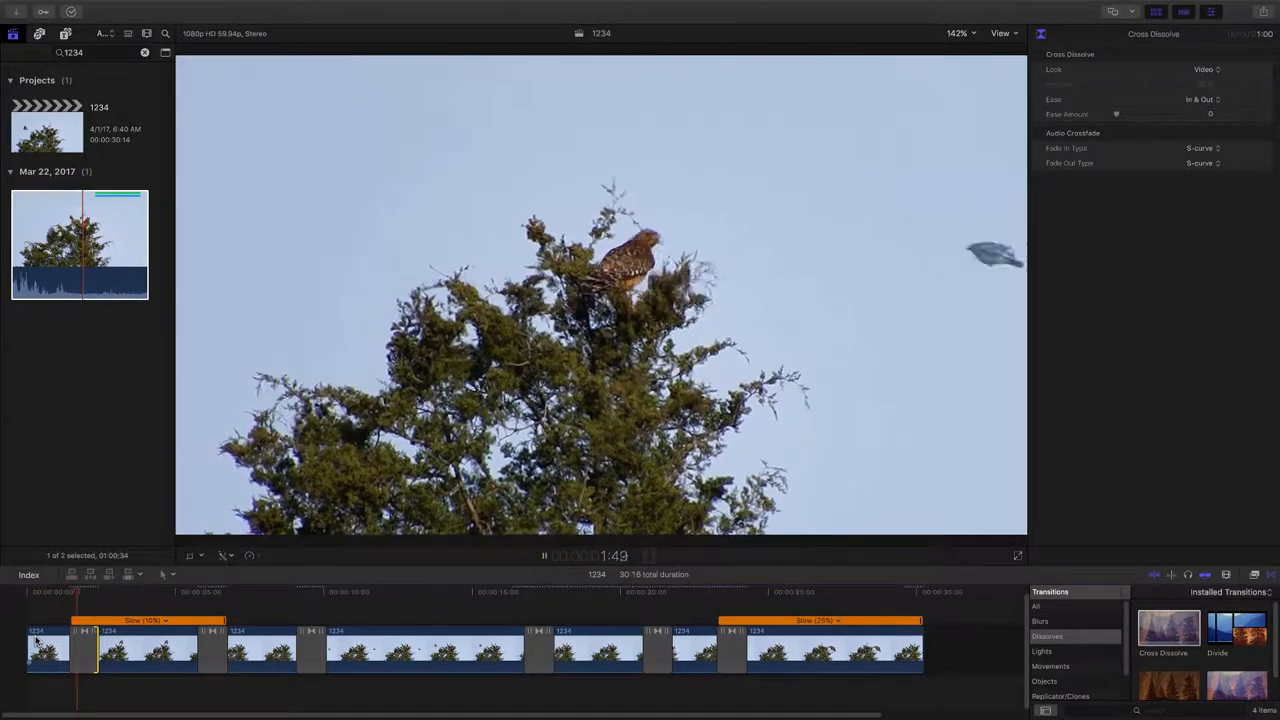
{"action": "left_click", "coordinate": [544, 555]}
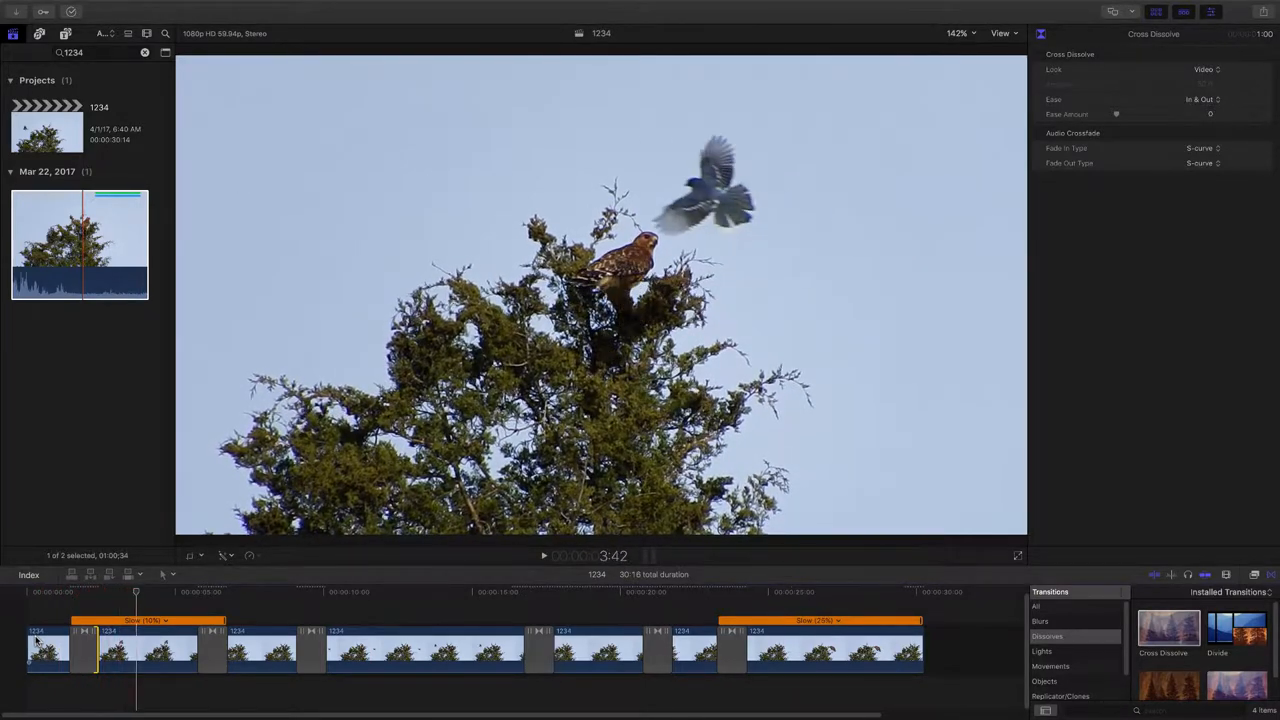
{"action": "left_click", "coordinate": [84, 650]}
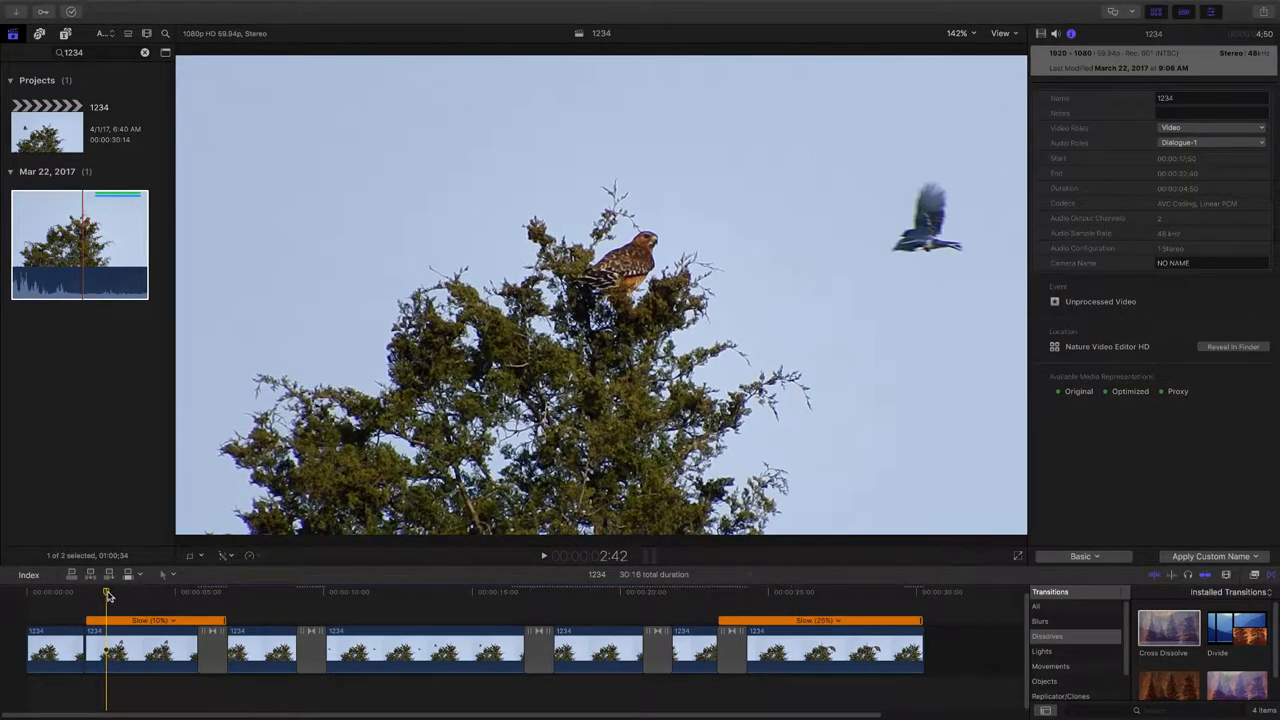
{"action": "left_click_drag", "start_coordinate": [108, 595], "coordinate": [68, 595]}
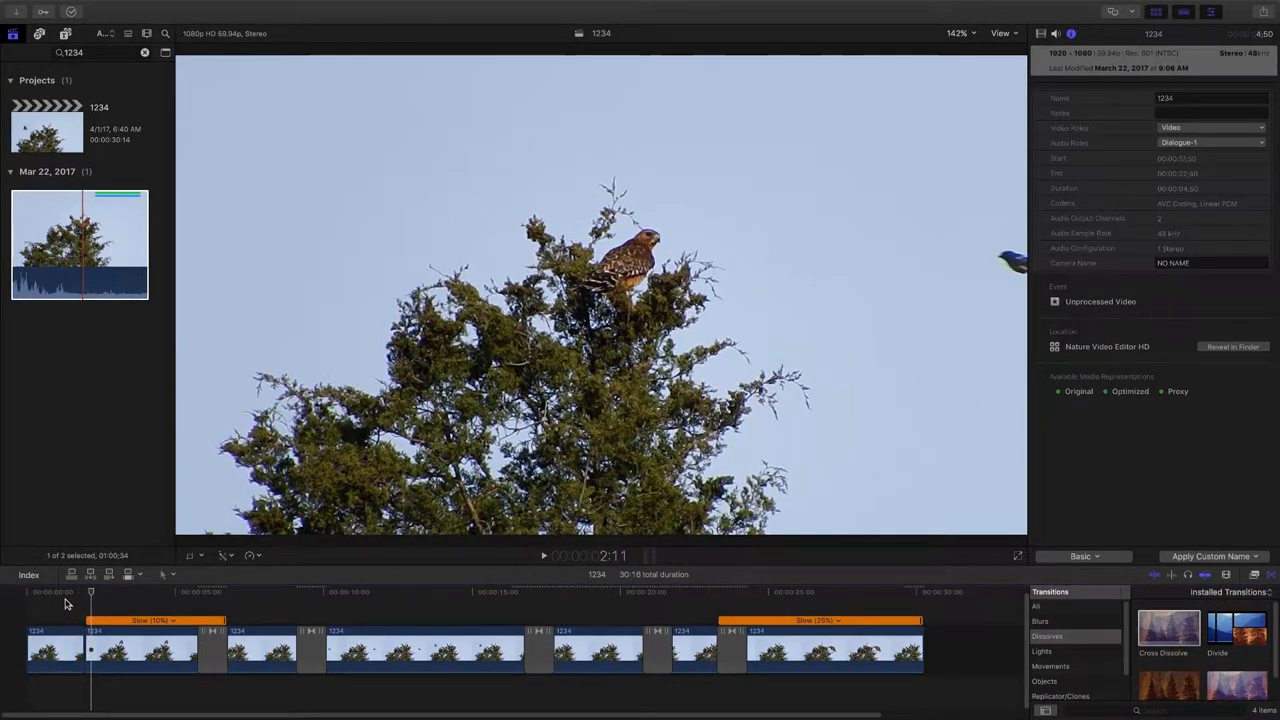
{"action": "left_click", "coordinate": [80, 648]}
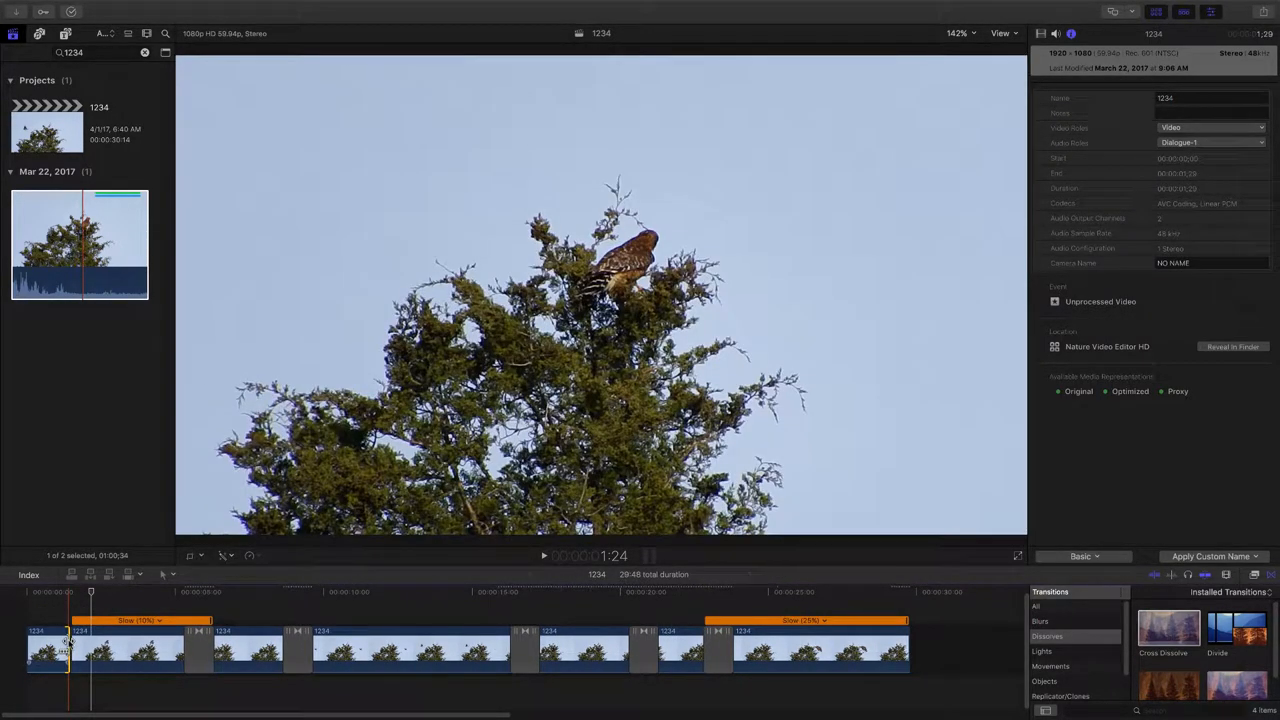
Step: Remove the short opening clip so the sequence runs about 29:13
{"action": "left_click", "coordinate": [35, 651]}
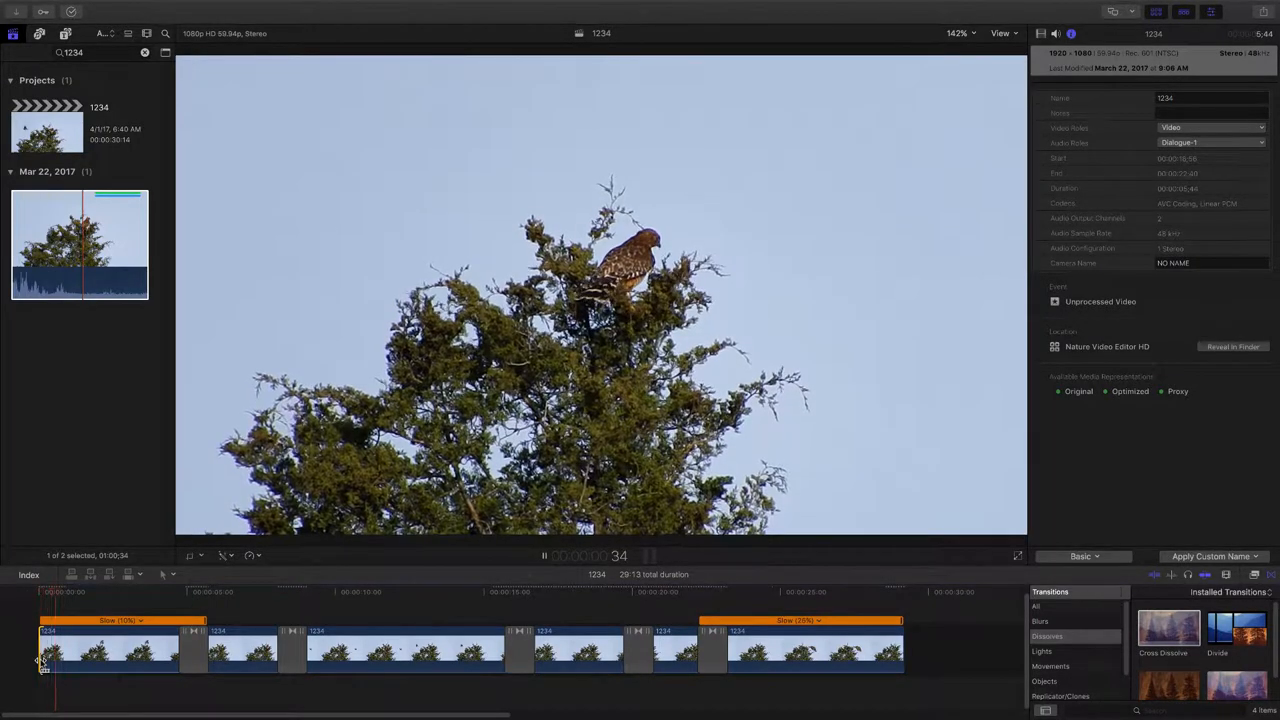
{"action": "left_click", "coordinate": [543, 556]}
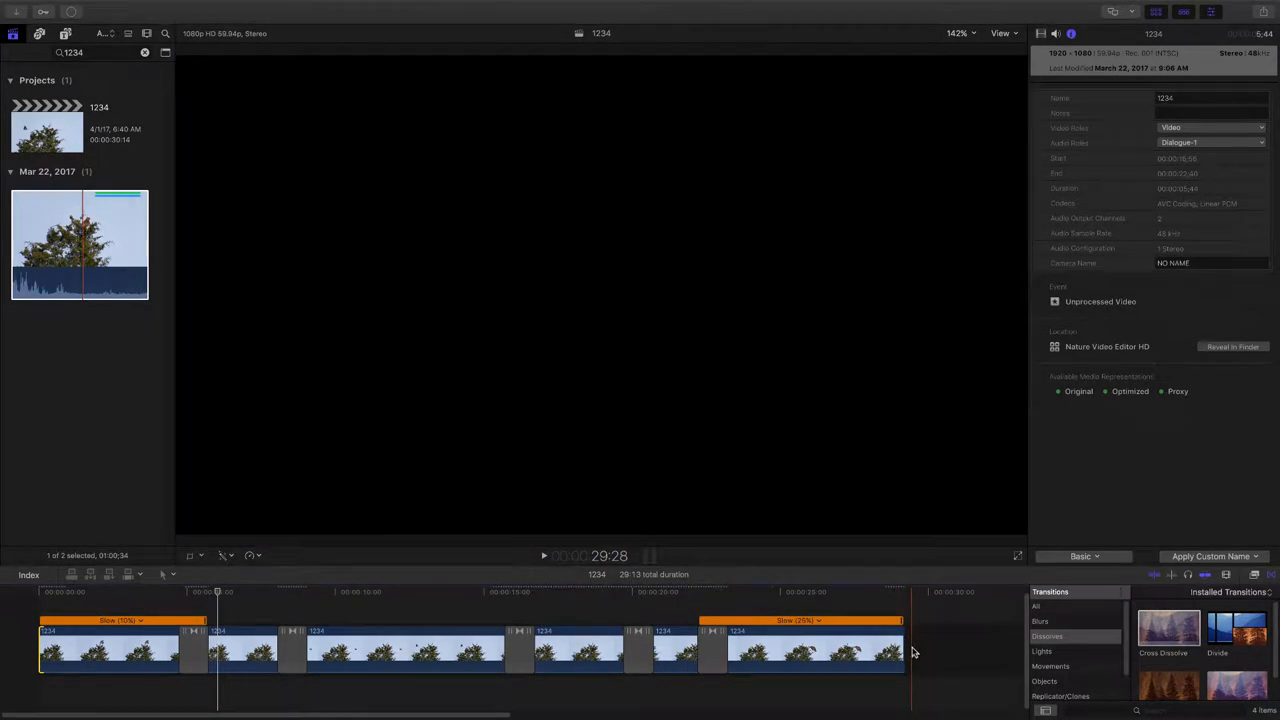
{"action": "left_click", "coordinate": [903, 650]}
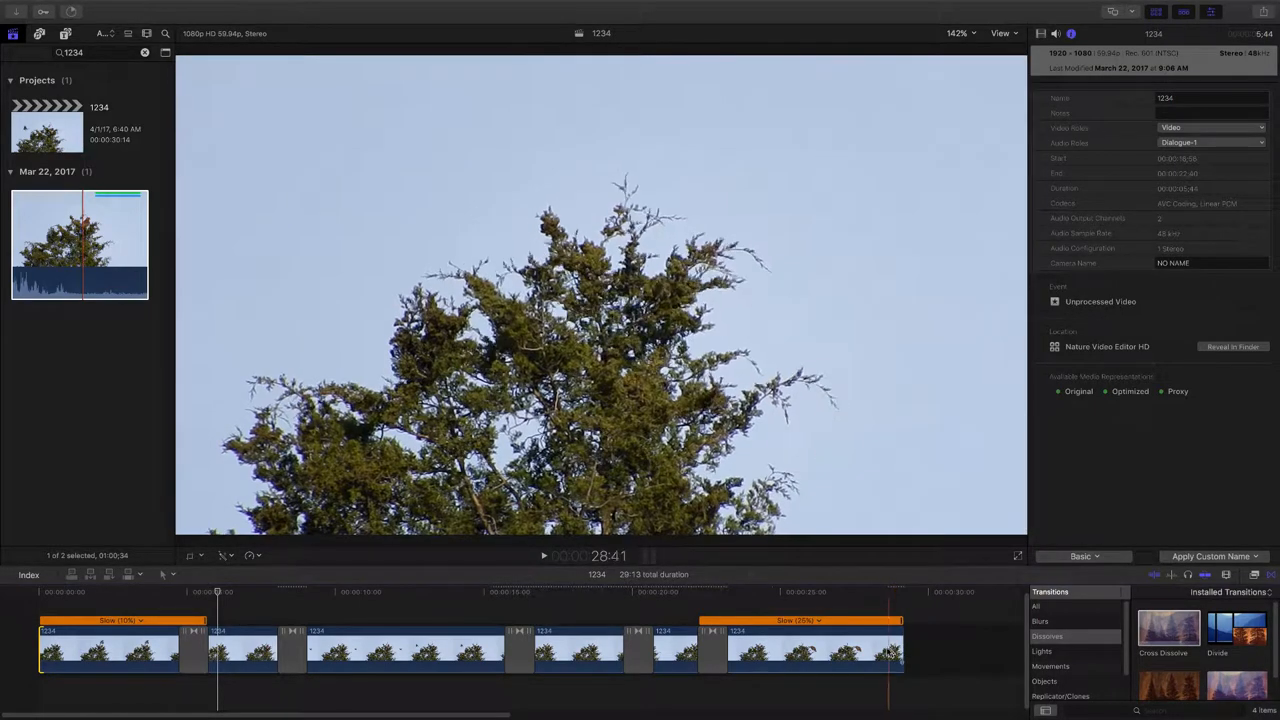
{"action": "left_click", "coordinate": [785, 655]}
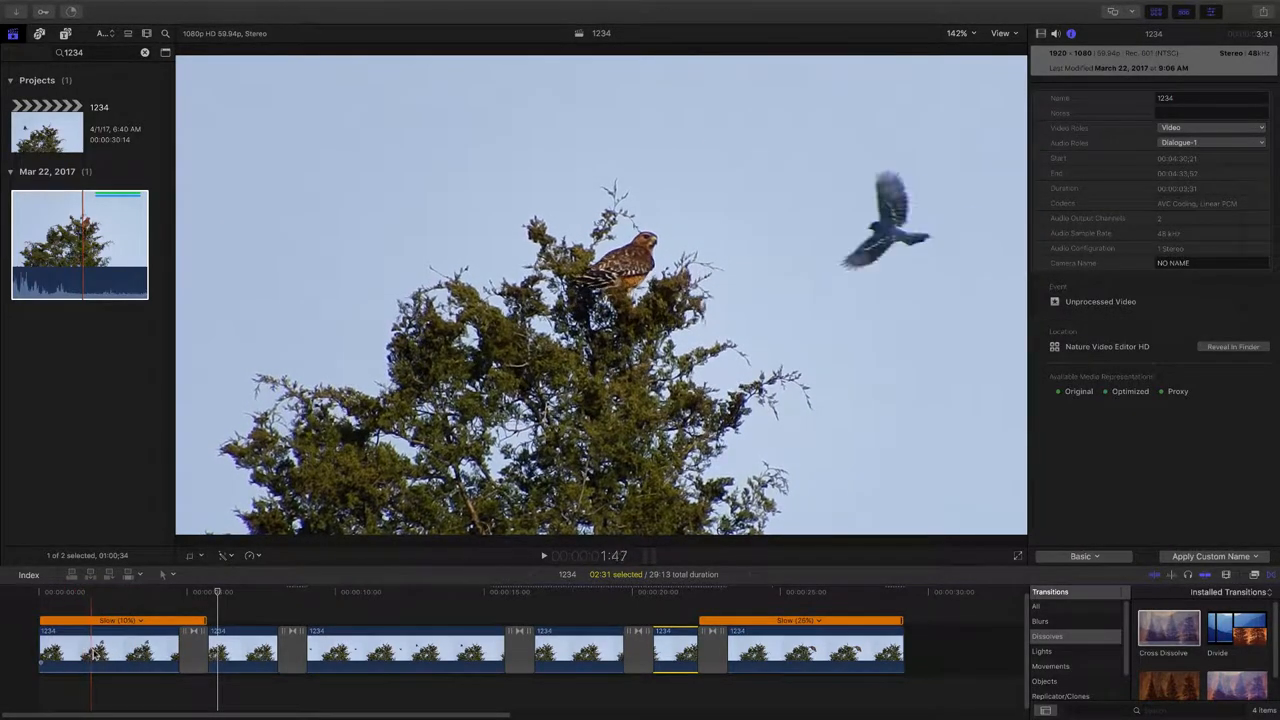
{"action": "left_click", "coordinate": [150, 650]}
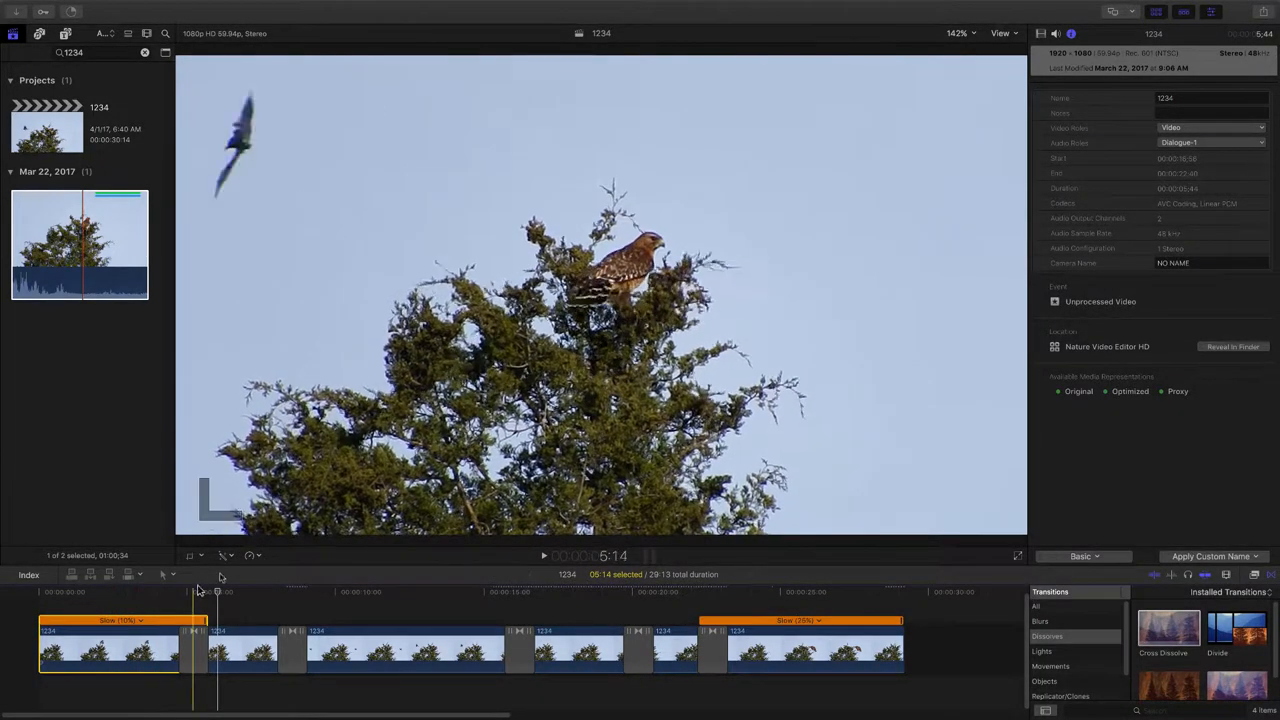
Step: Set the opening hawk clip to a custom 9% rate and play back the sequence
{"action": "left_click", "coordinate": [225, 555]}
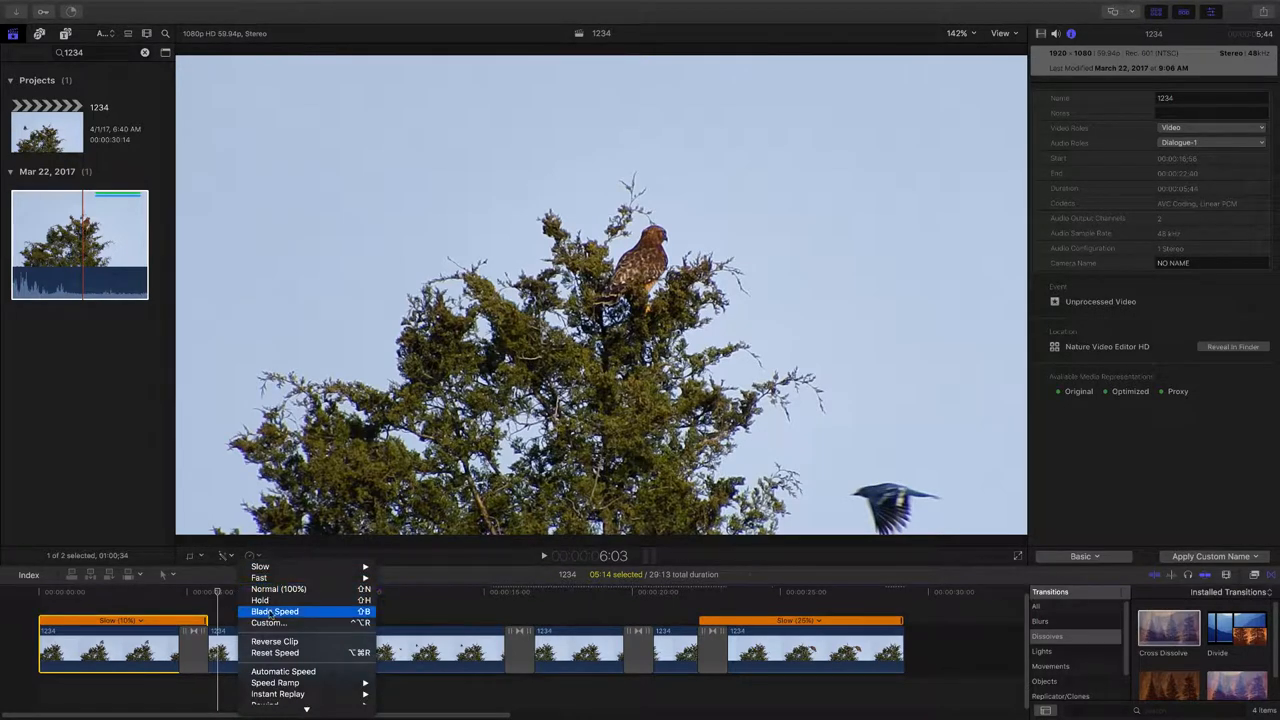
{"action": "left_click", "coordinate": [267, 622]}
{"action": "type", "text": "9"}
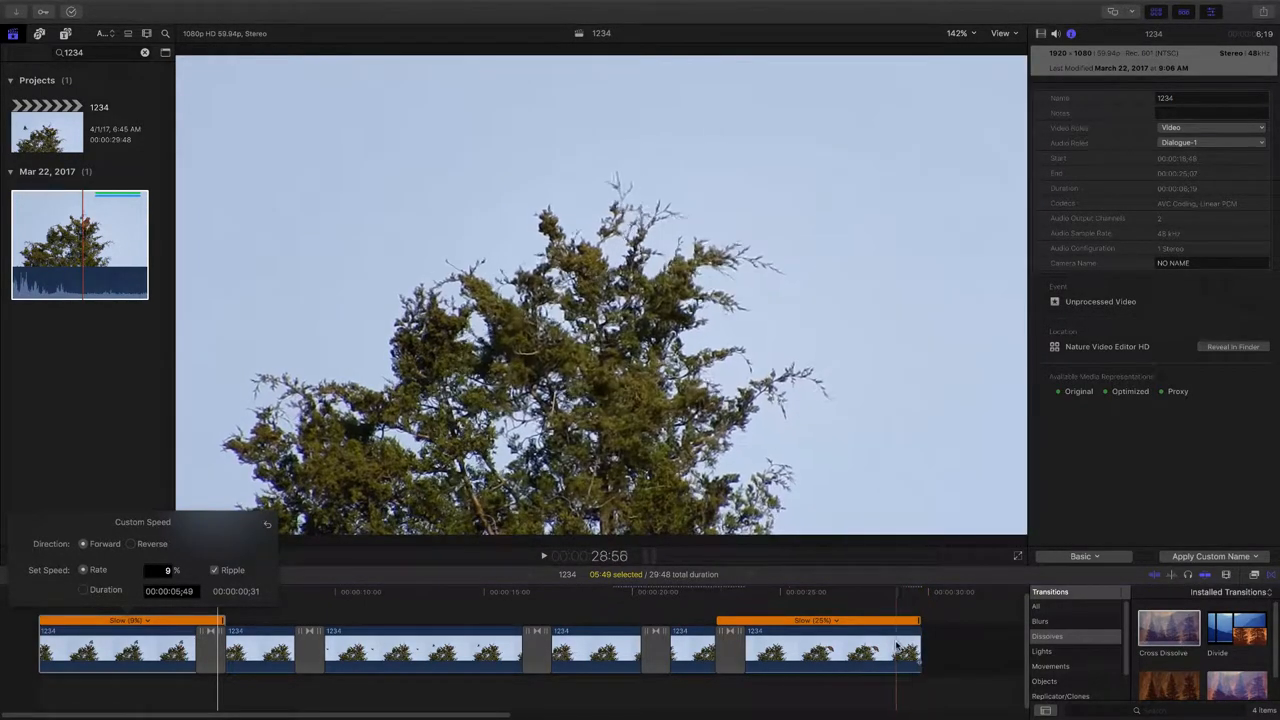
{"action": "left_click", "coordinate": [745, 650]}
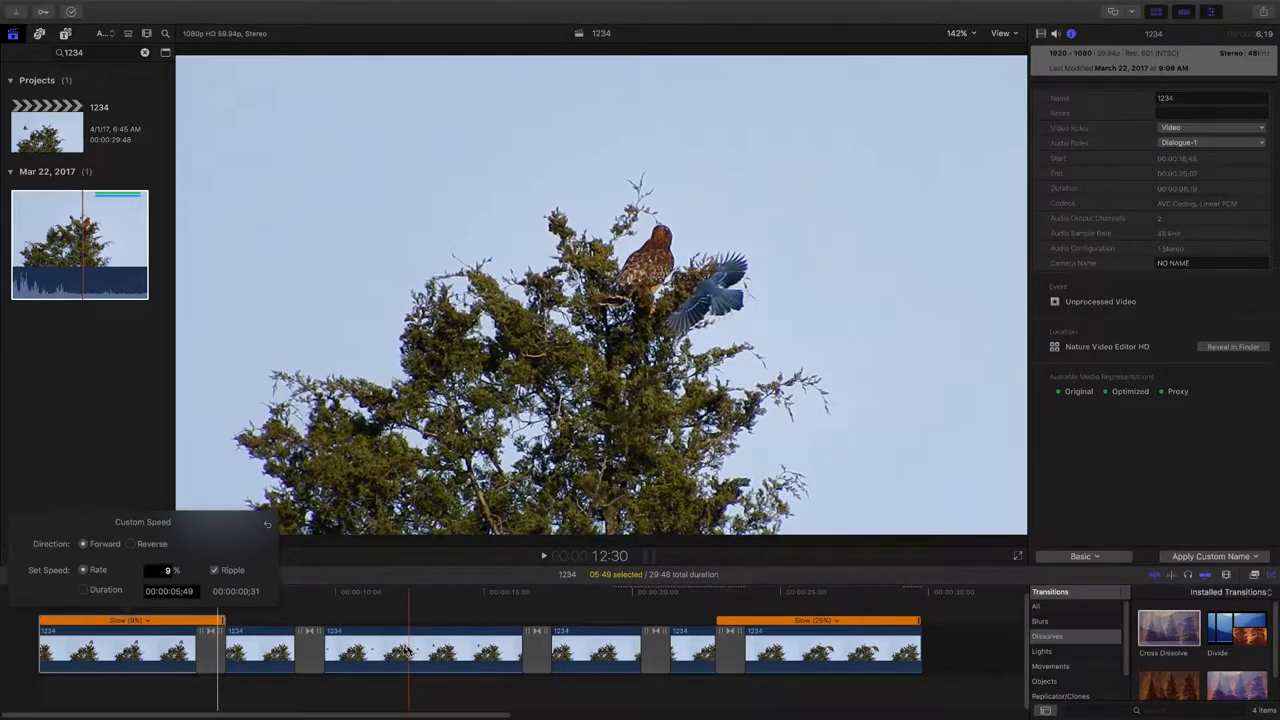
{"action": "left_click", "coordinate": [70, 655]}
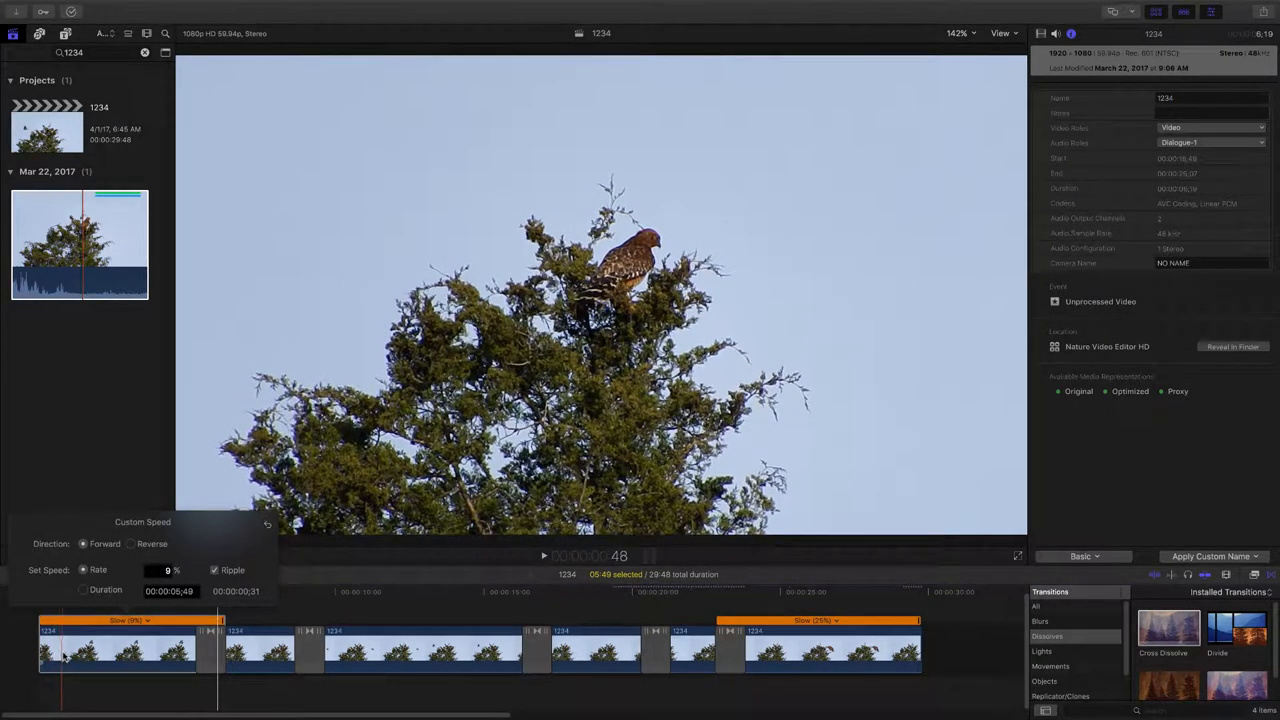
{"action": "left_click", "coordinate": [544, 555]}
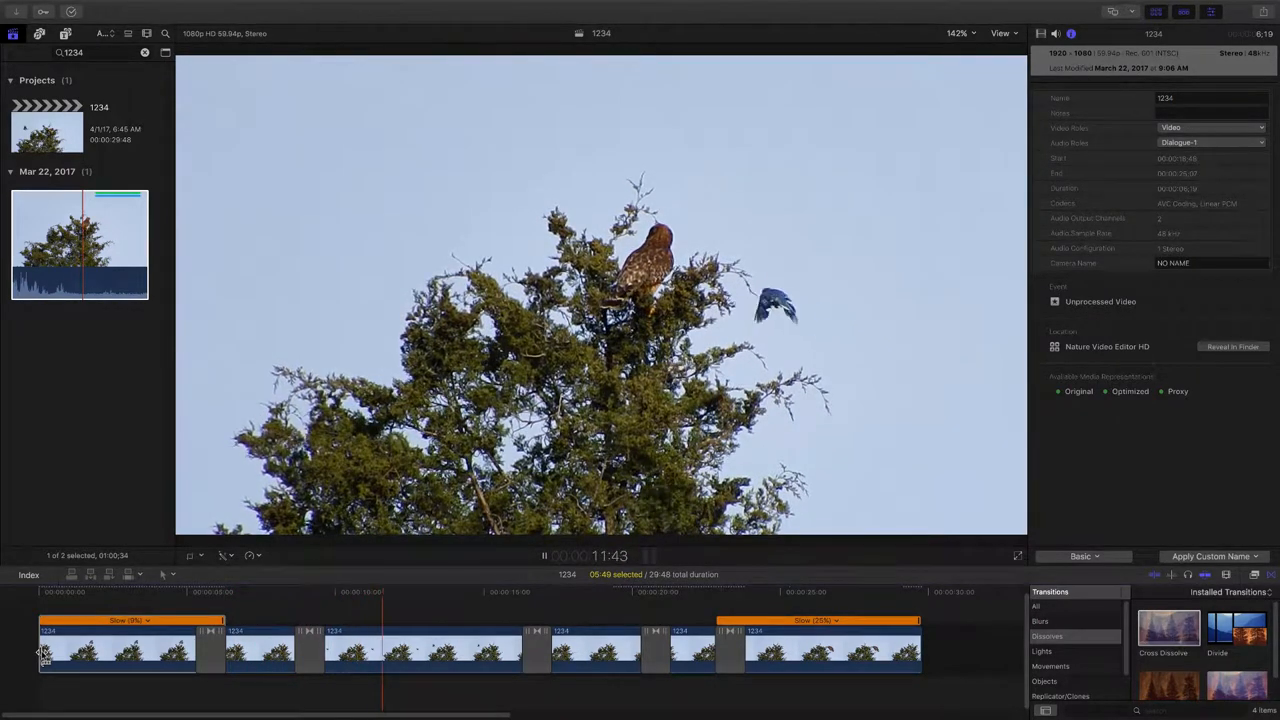
{"action": "left_click", "coordinate": [442, 591]}
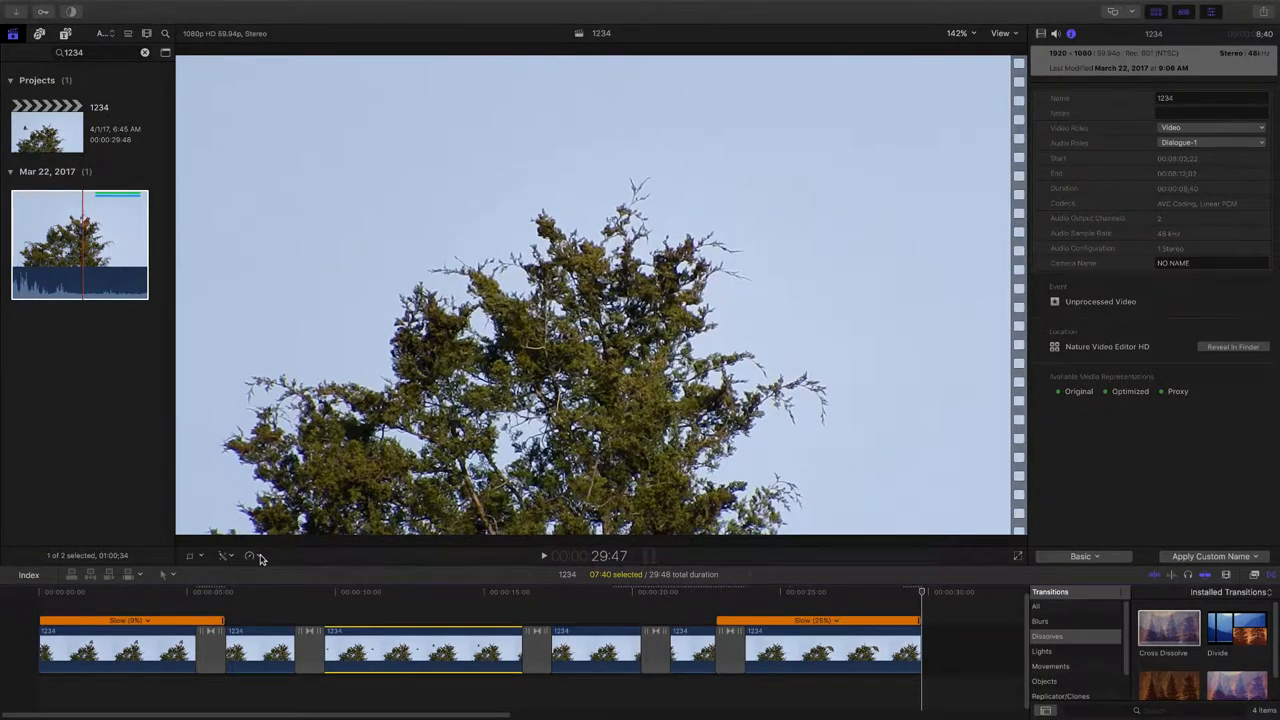
Step: Set the middle hawk clip to a custom 9% rate, extending the sequence to 30:39
{"action": "left_click", "coordinate": [249, 555]}
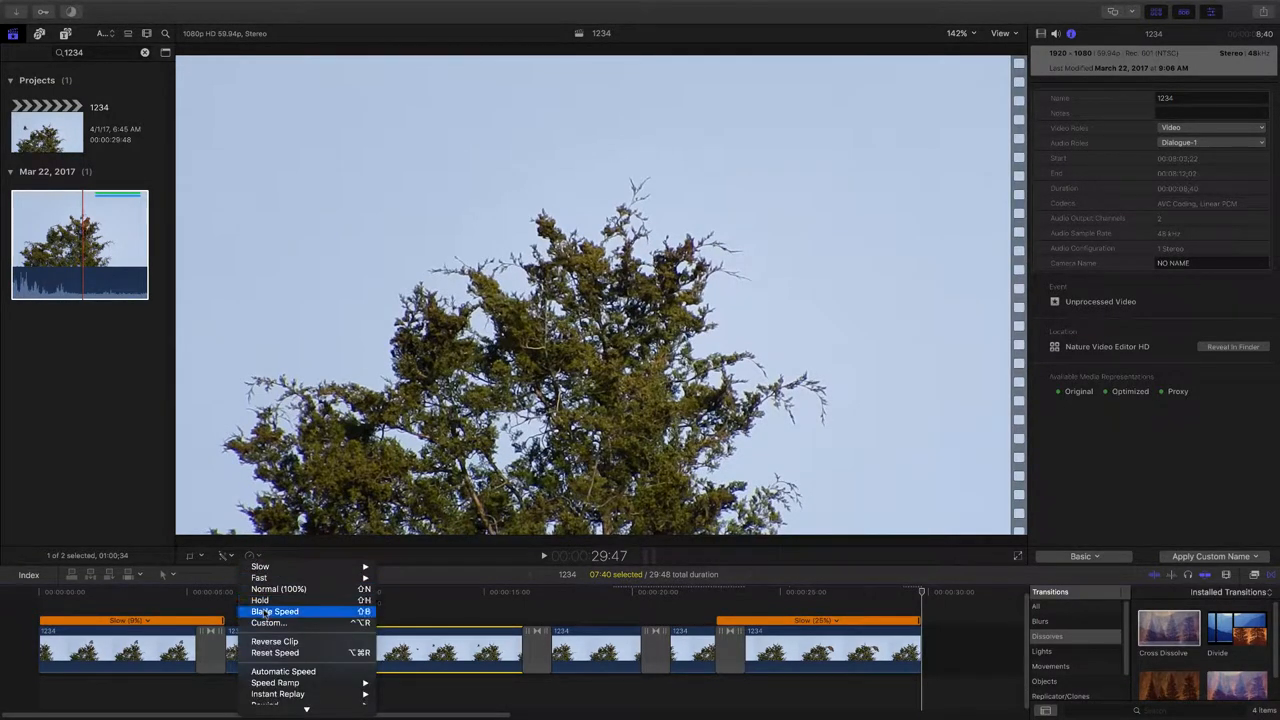
{"action": "left_click", "coordinate": [268, 622]}
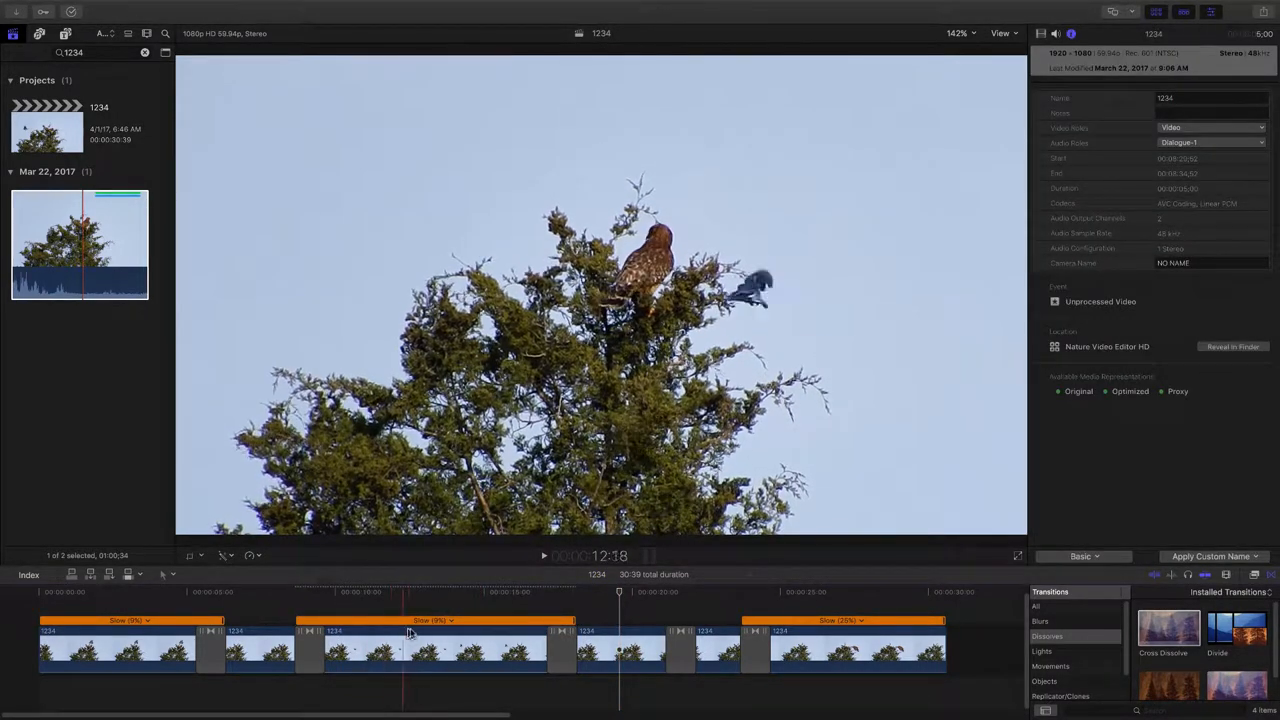
{"action": "left_click", "coordinate": [543, 555]}
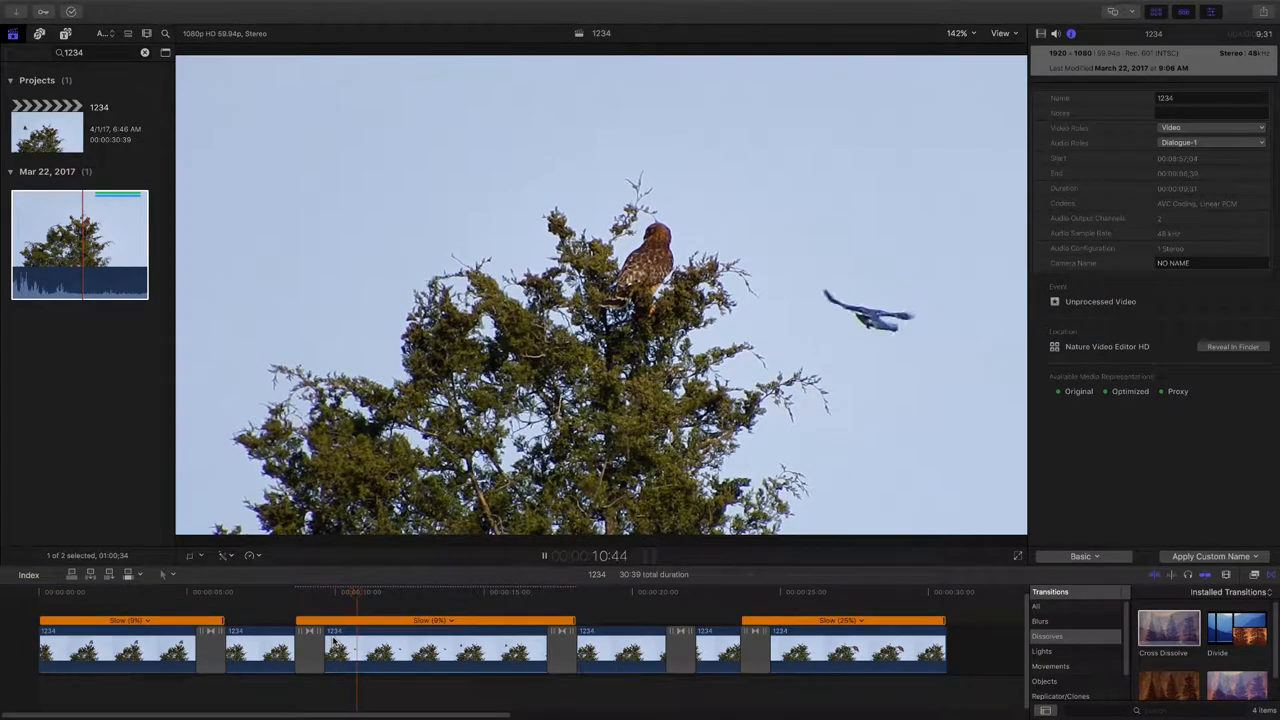